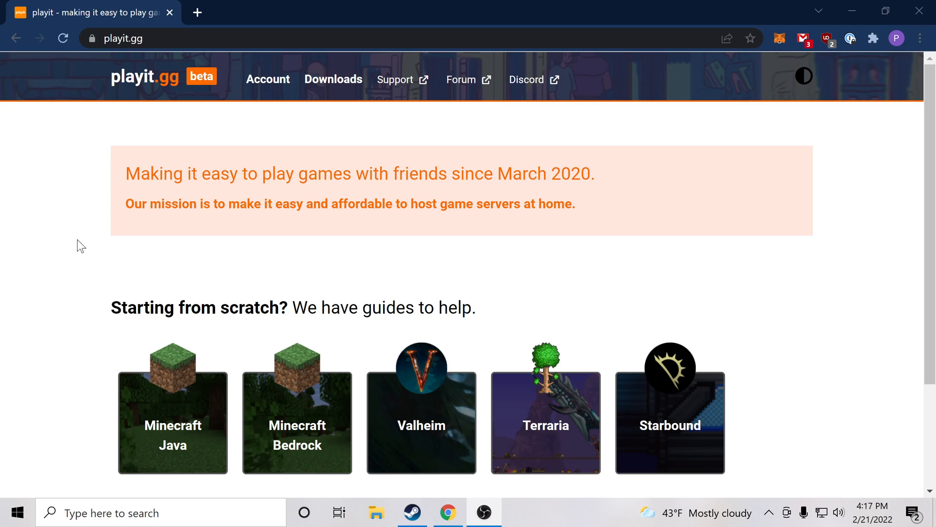
mouse_move(321, 243)
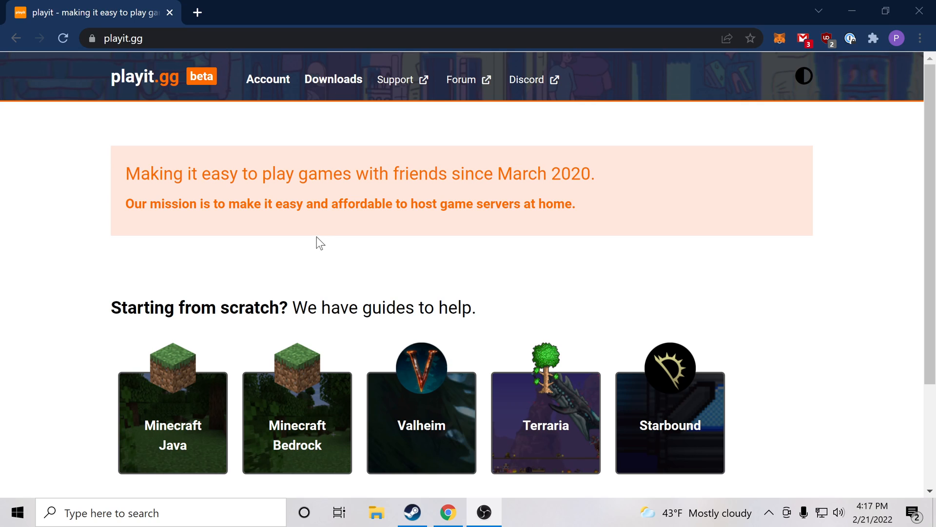
Open Unturned Dedicated Server's Manage options from the Steam library
click(412, 513)
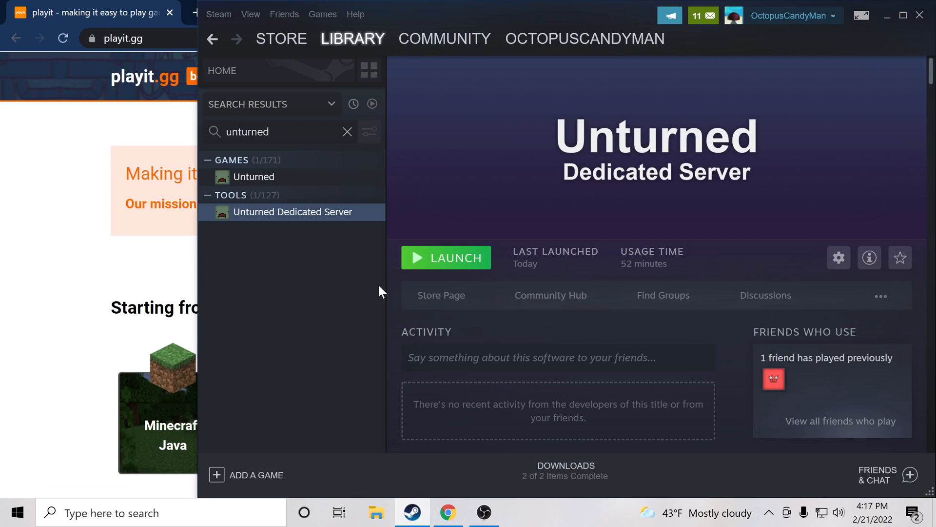
mouse_move(325, 27)
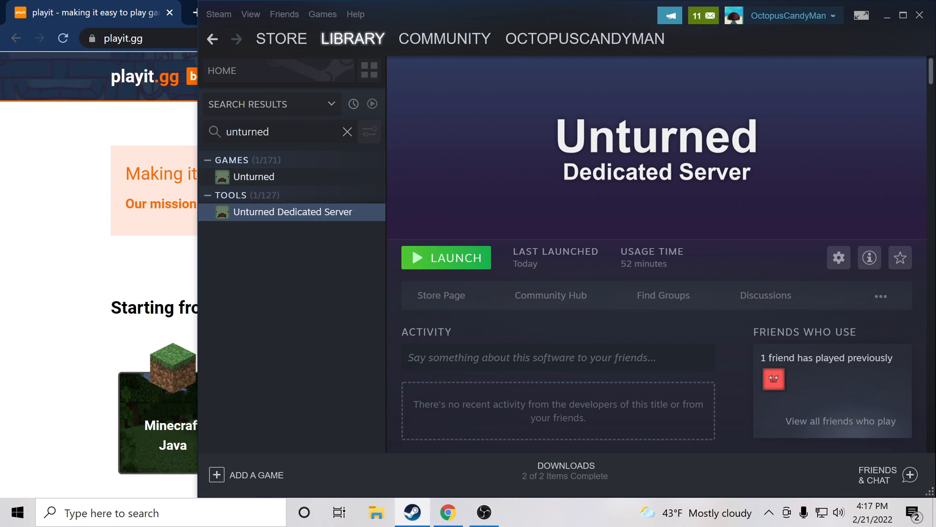
mouse_move(252, 228)
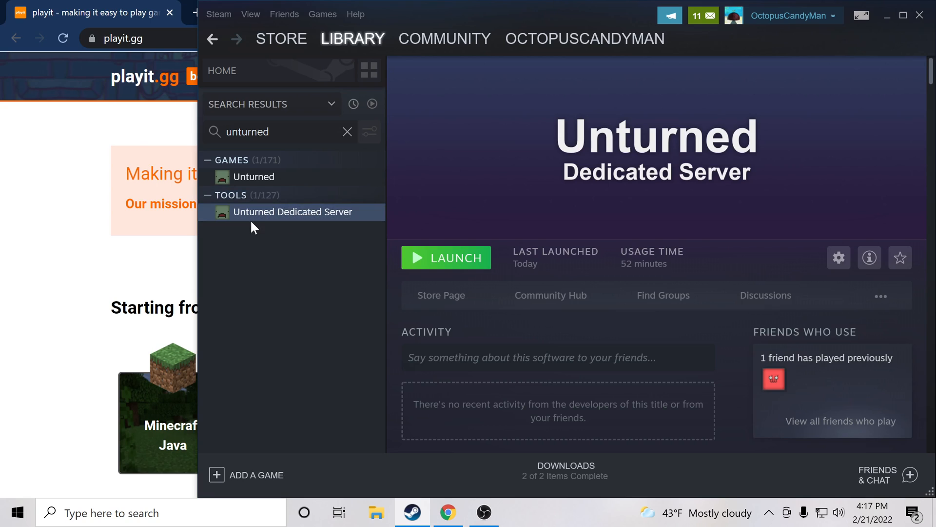
mouse_move(359, 281)
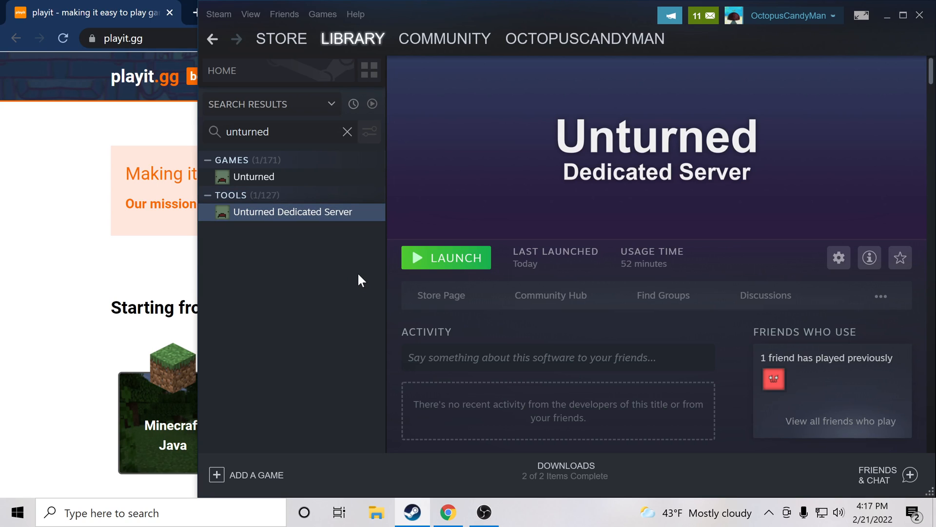
mouse_move(292, 212)
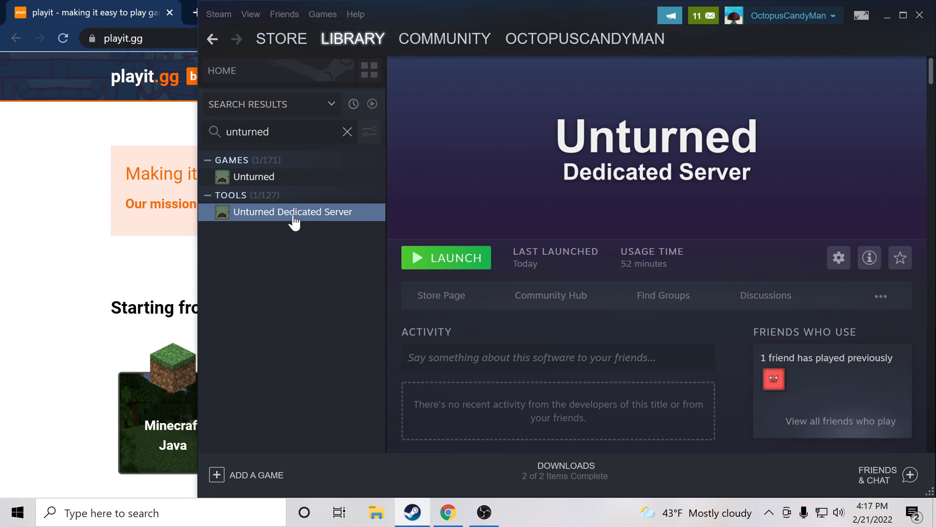
right_click(292, 211)
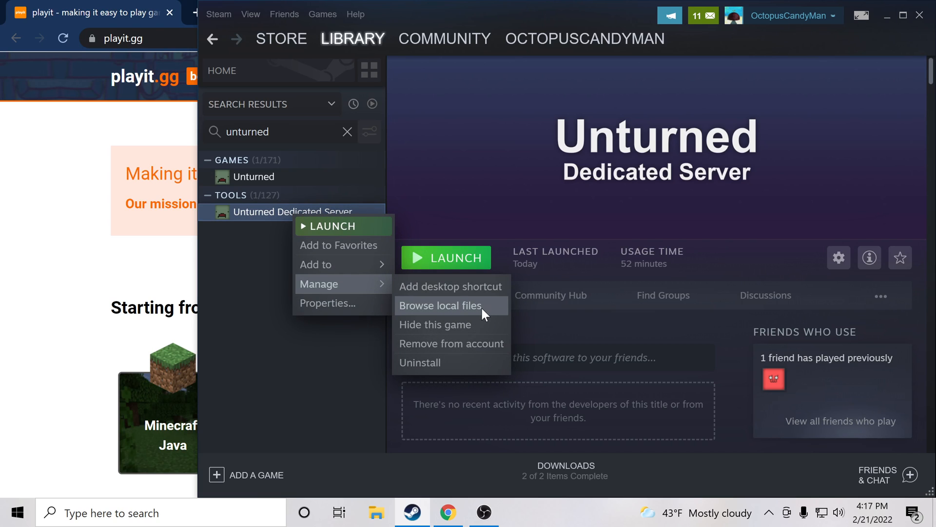
Duplicate ExampleServer.bat in the U3DS folder and rename the copy MyServer.bat
click(441, 305)
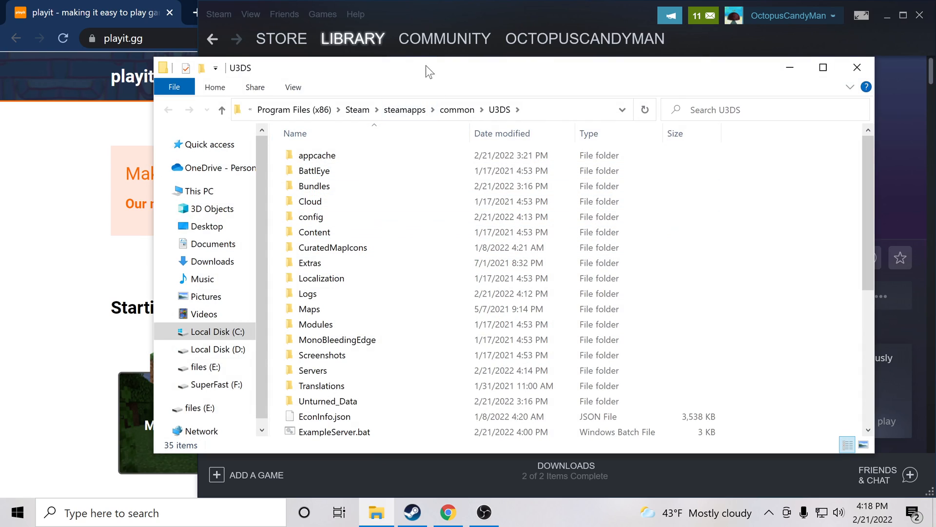
scroll(down, 3)
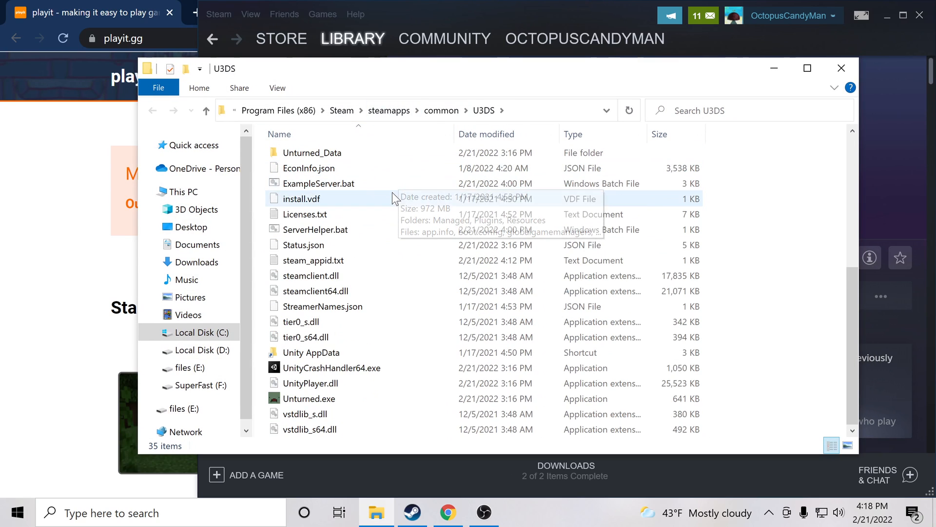
scroll(up, 3)
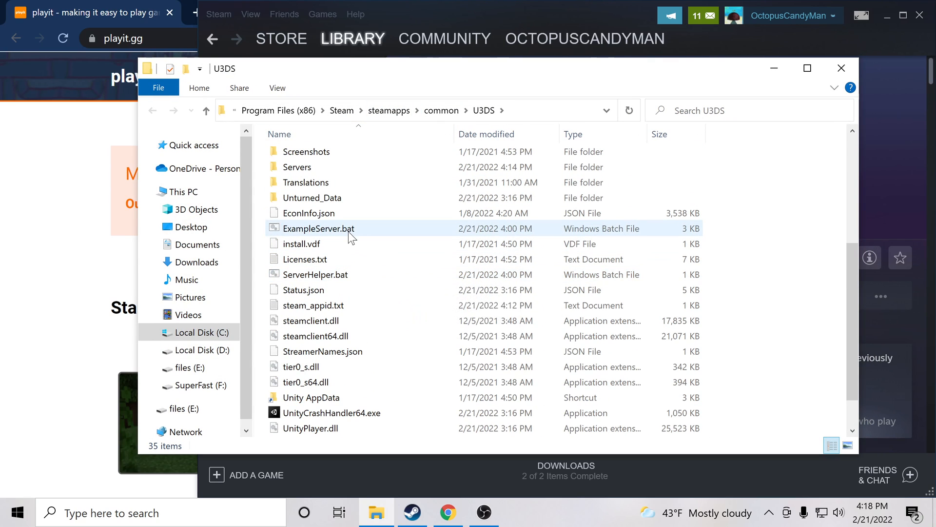
mouse_move(325, 236)
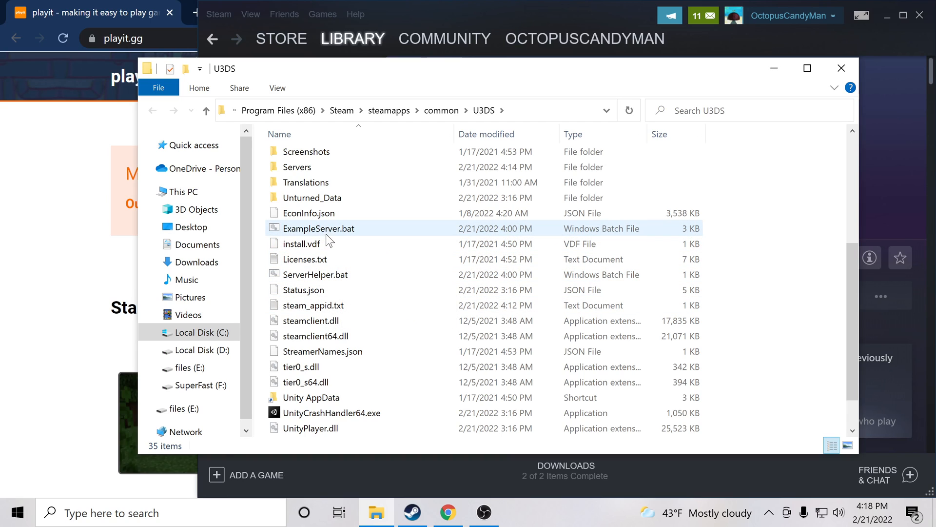
click(319, 228)
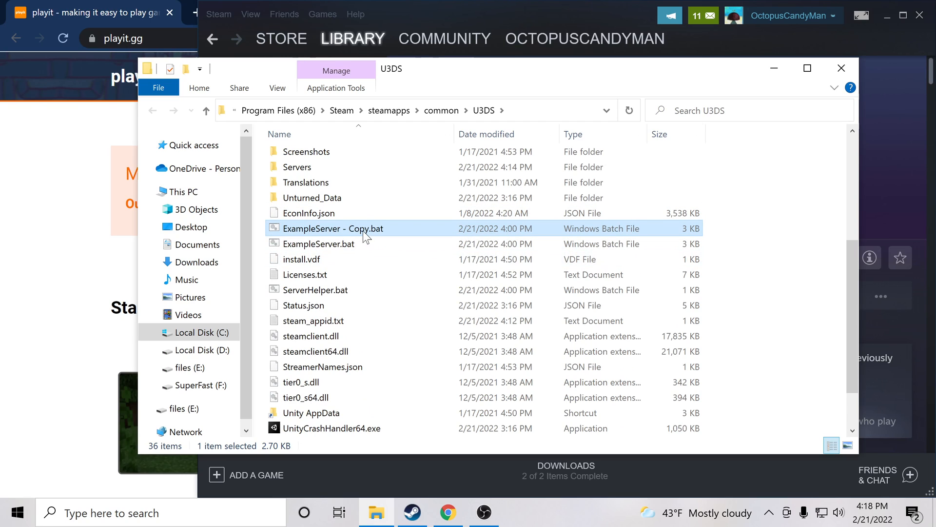
right_click(333, 229)
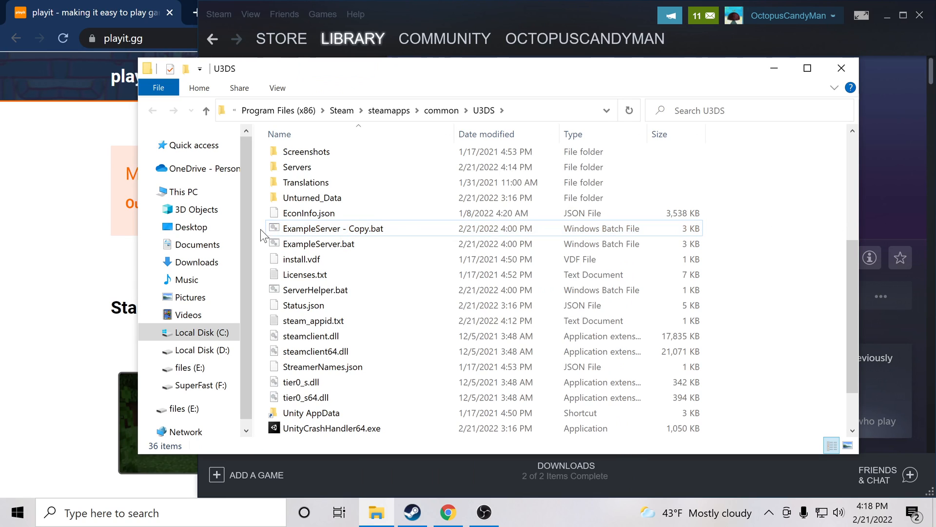
right_click(333, 228)
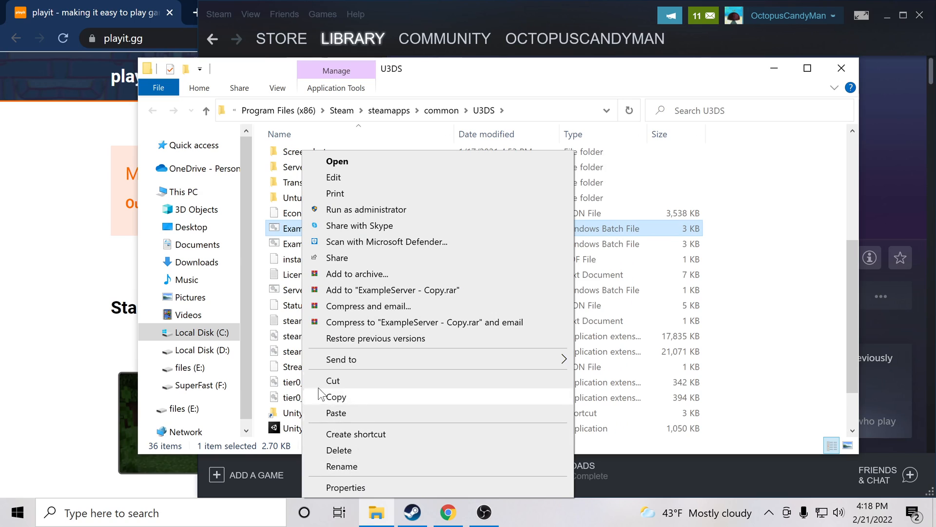
click(342, 466)
text(MyServer)
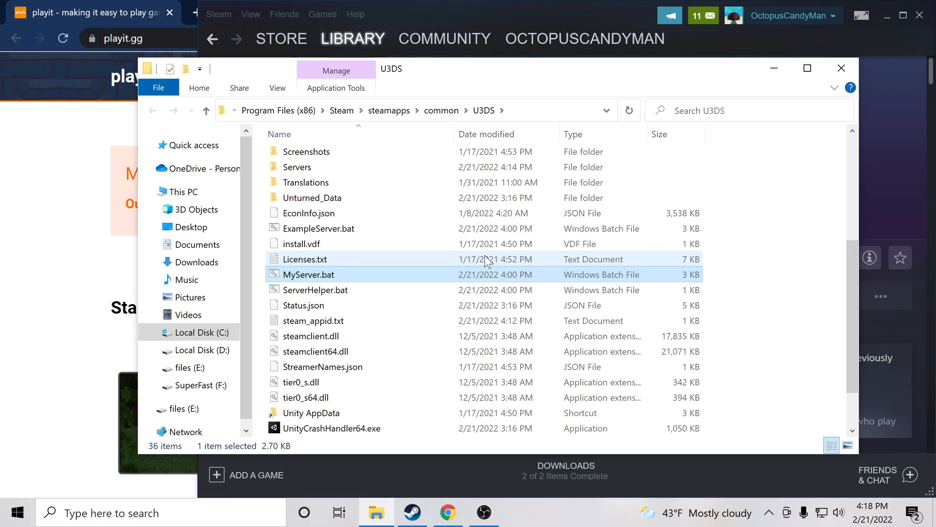
mouse_move(309, 274)
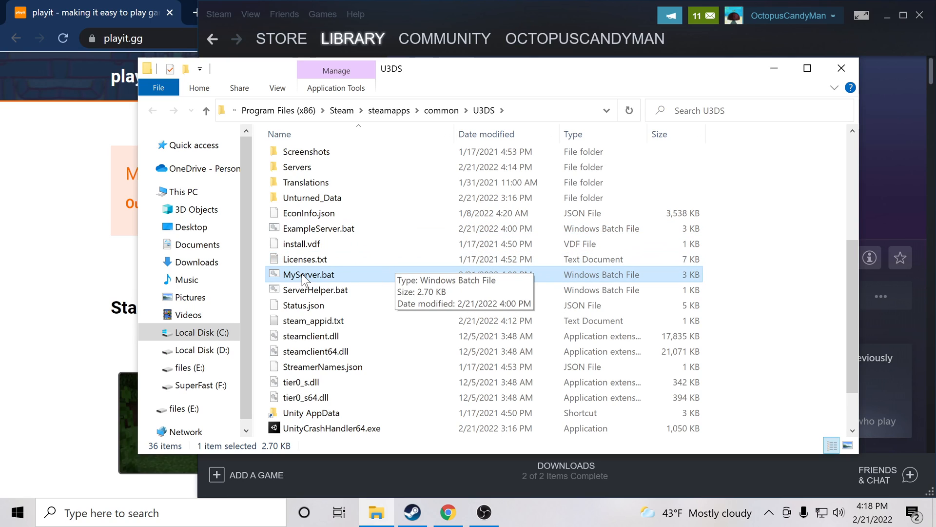
Change MyServer.bat's launch line from +LanServer/Example to +InternetServer/Playit Demo and save
right_click(308, 274)
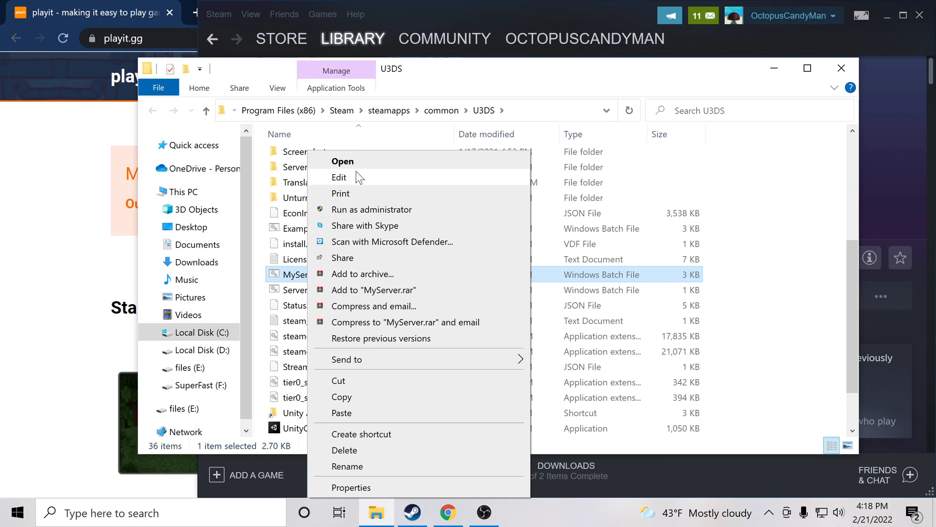
click(338, 176)
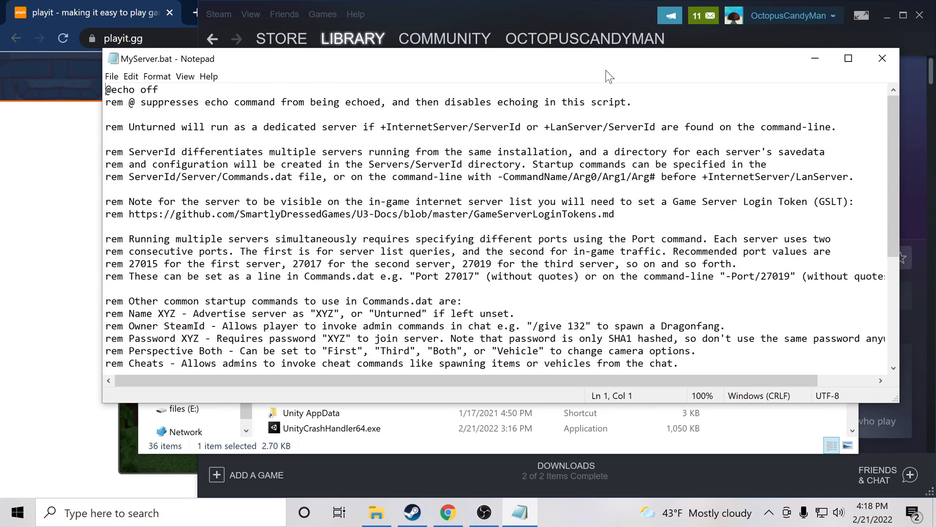
mouse_move(340, 88)
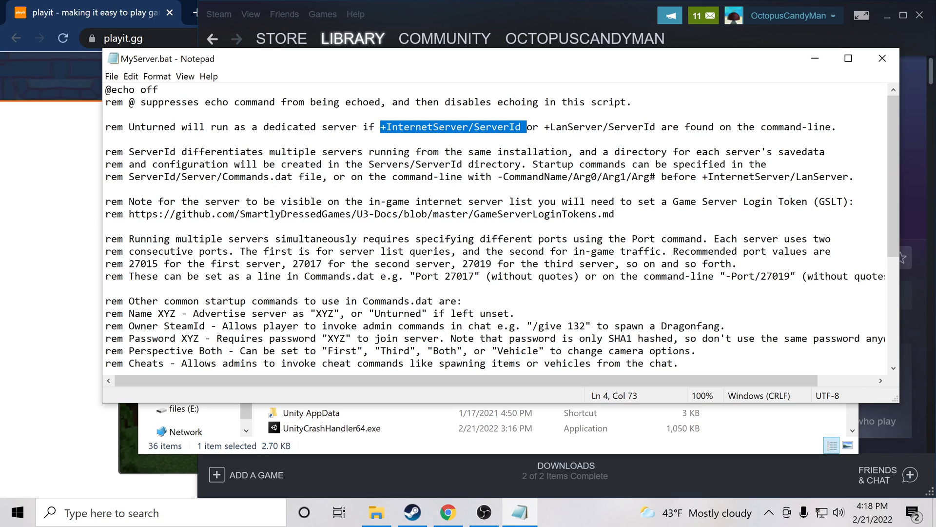
scroll(down, 3)
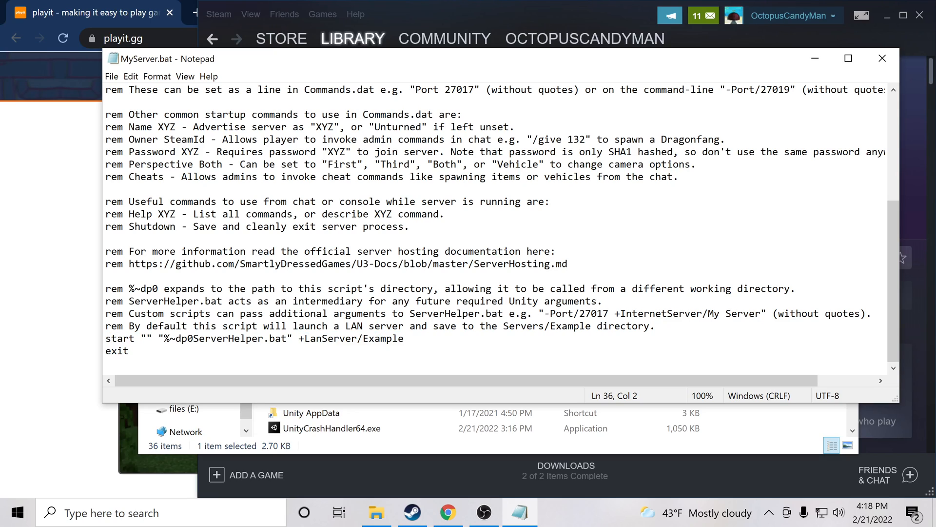
text(+InternetServer/ServerId)
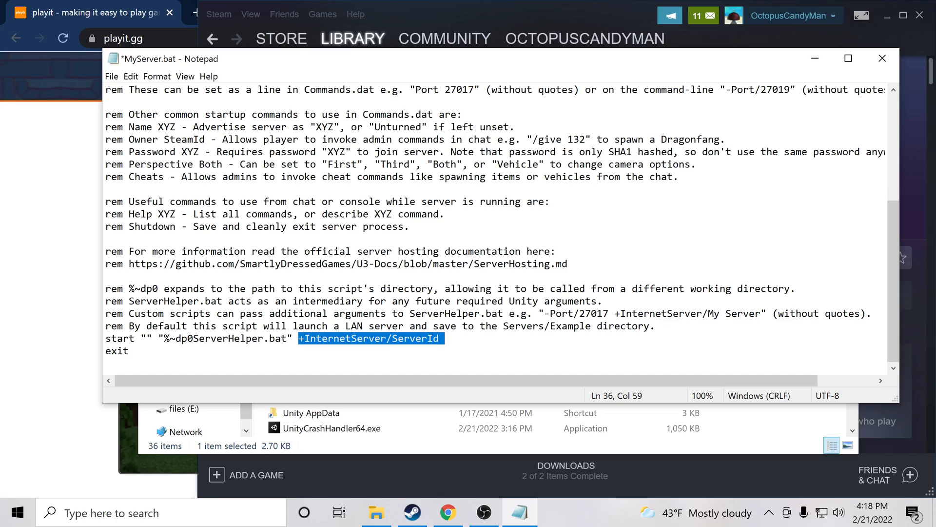
double_click(415, 338)
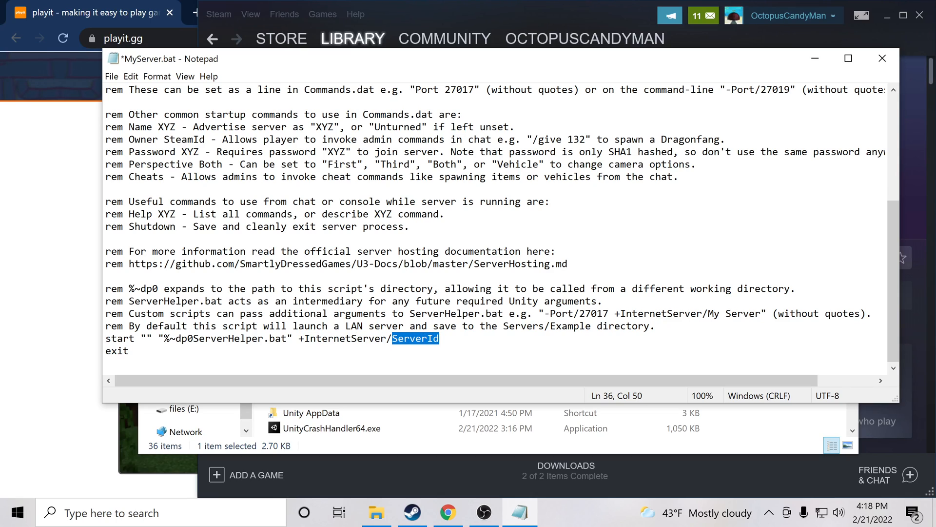
text(Playit D)
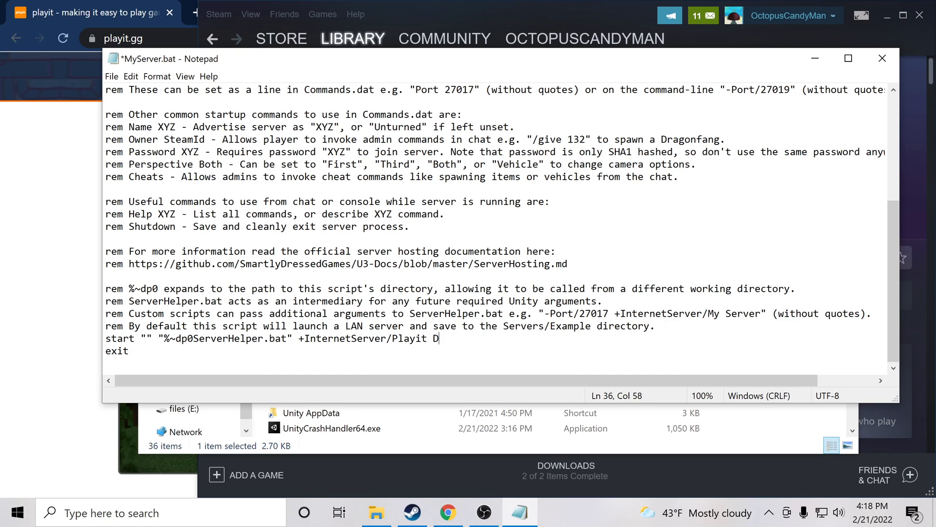
text(emo)
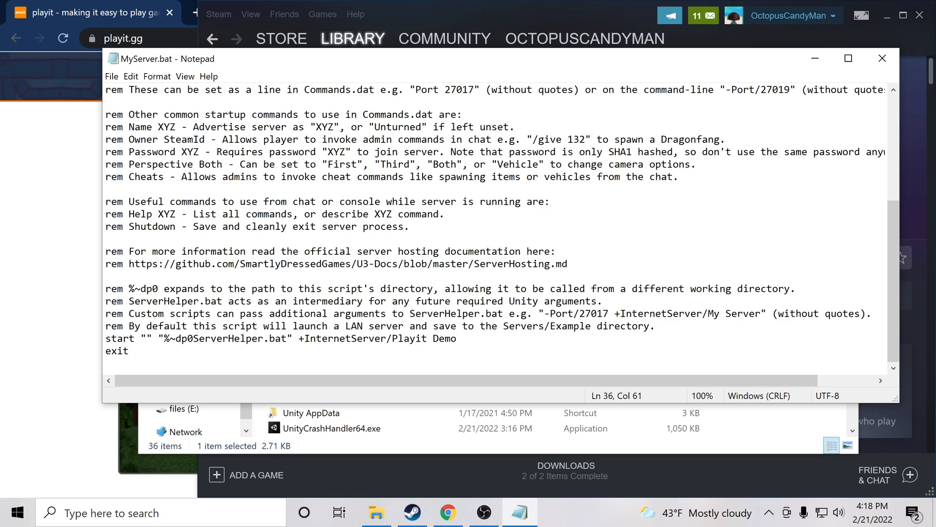
Close Notepad and run MyServer.bat to launch the server console
click(883, 58)
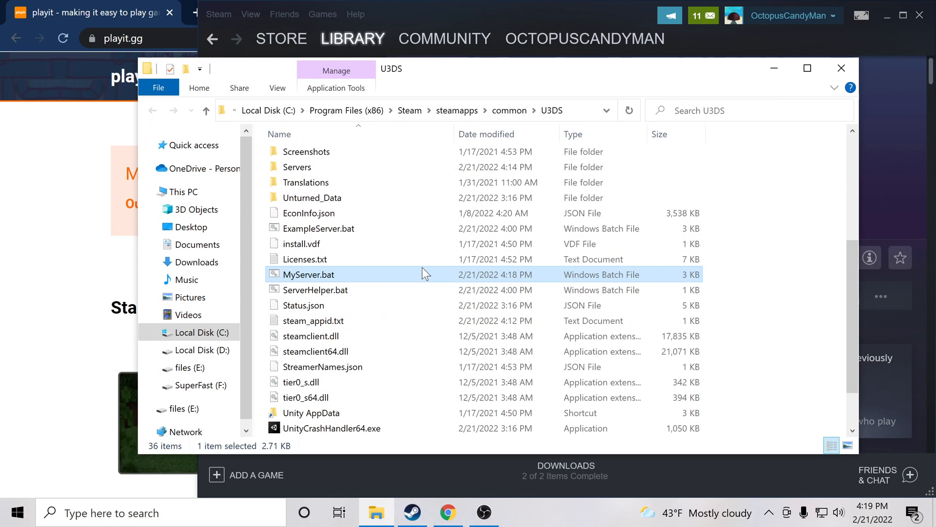
mouse_move(391, 280)
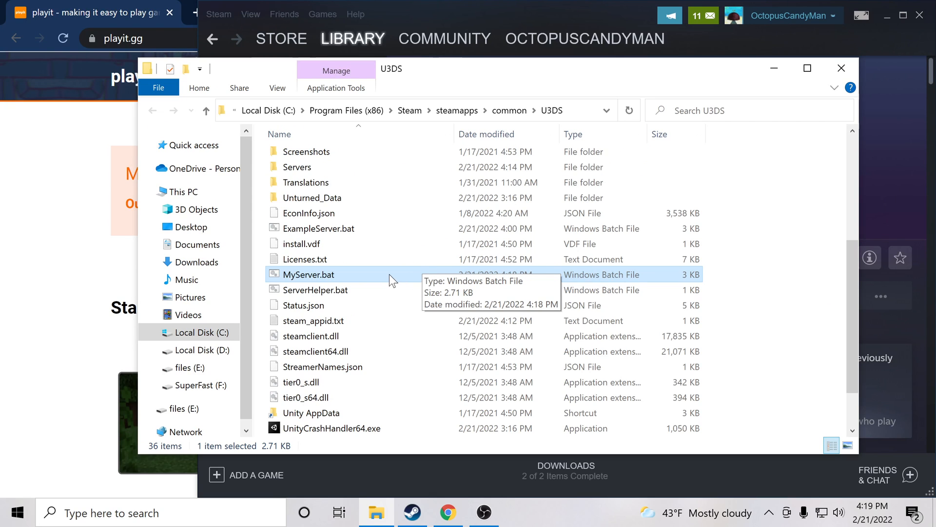
double_click(310, 274)
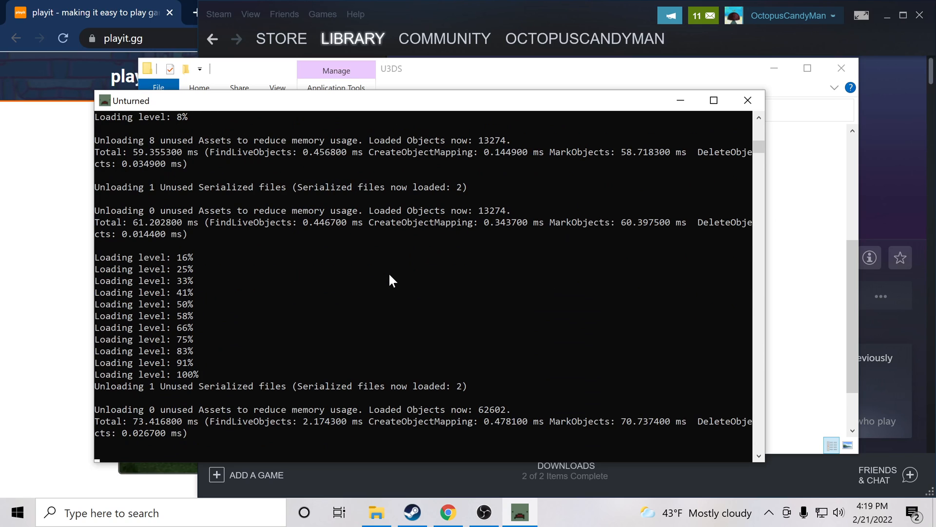
mouse_move(424, 443)
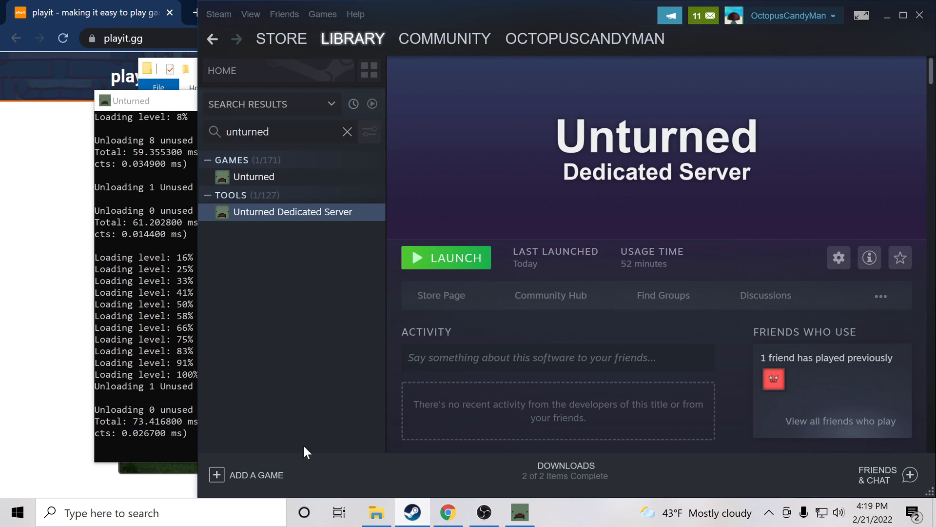
click(250, 14)
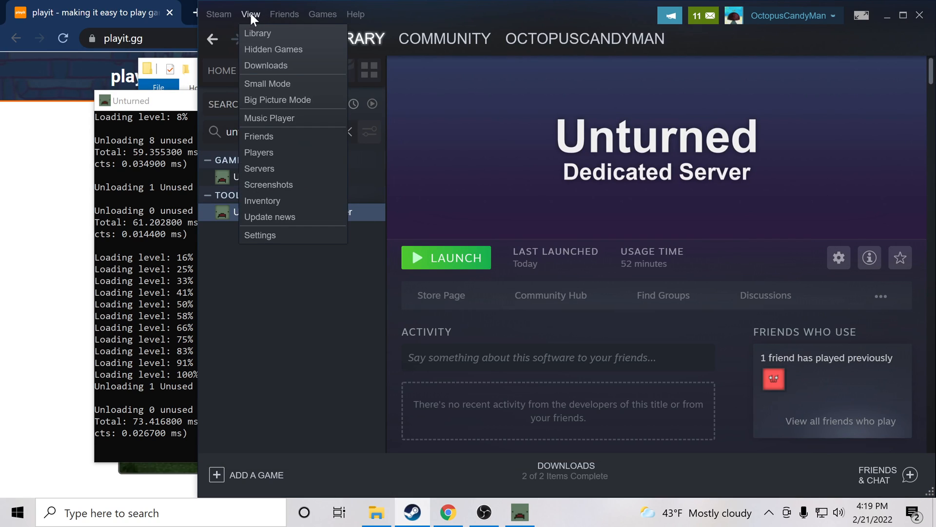
mouse_move(269, 118)
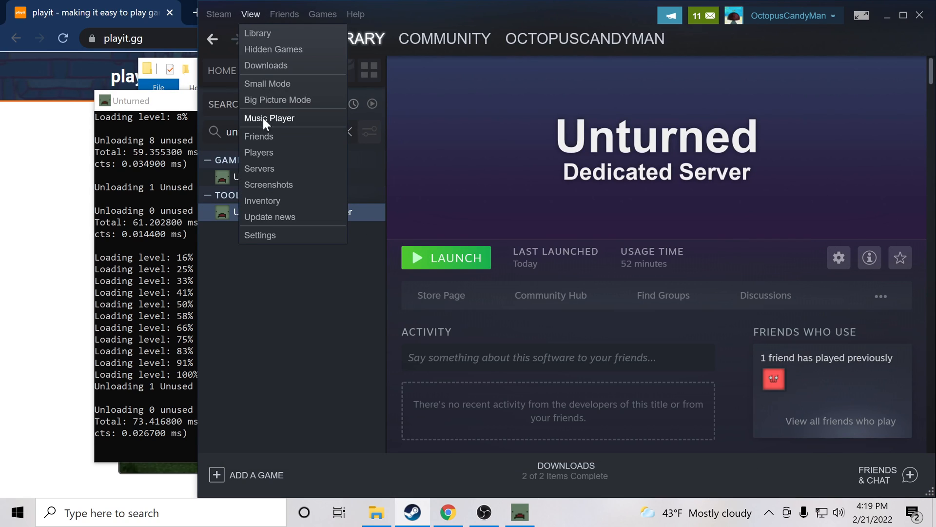
click(259, 168)
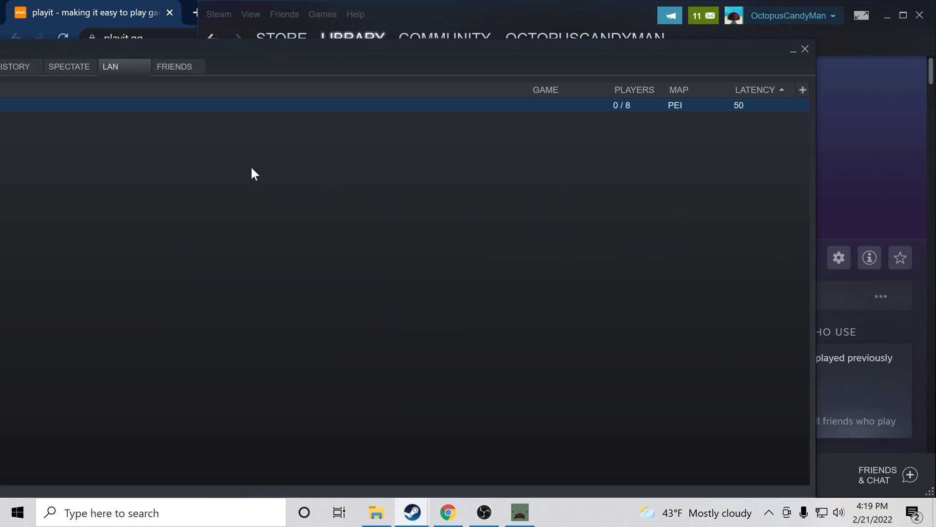
click(266, 68)
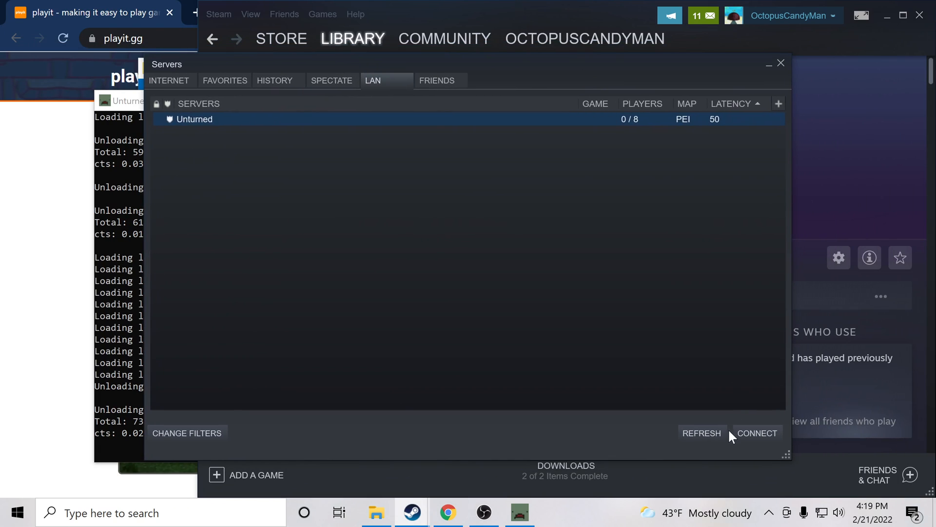
right_click(193, 119)
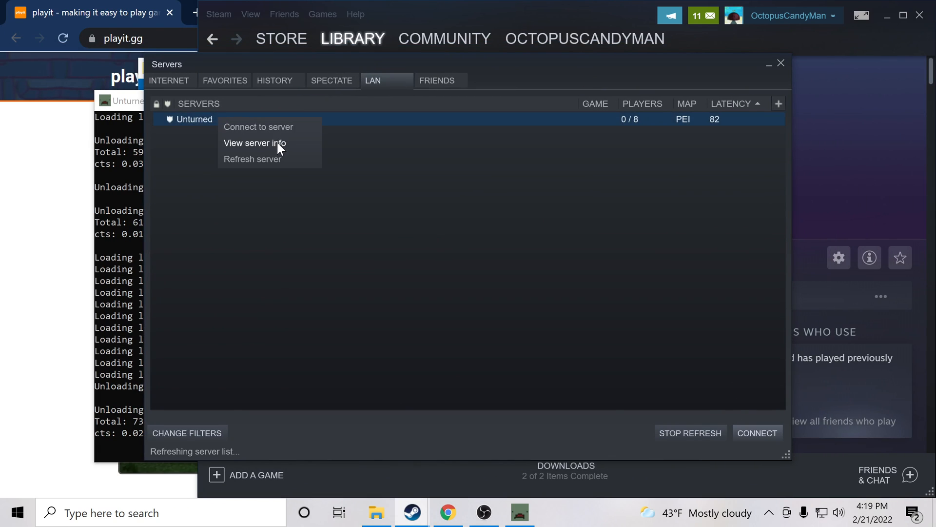
click(254, 143)
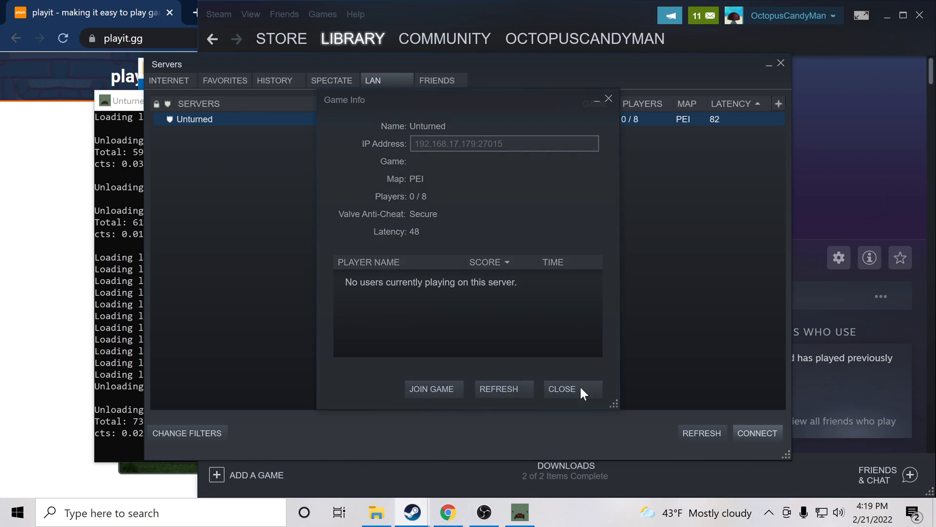
click(561, 388)
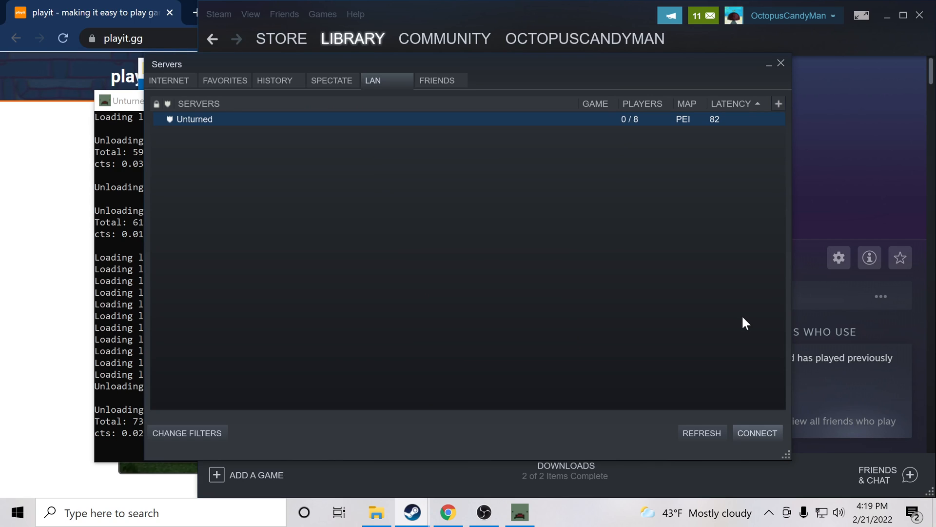
mouse_move(599, 151)
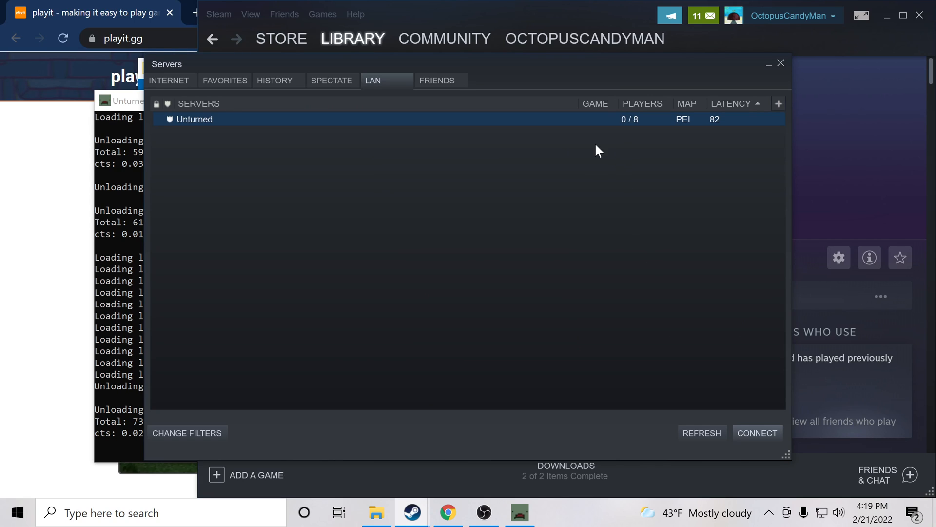
click(780, 63)
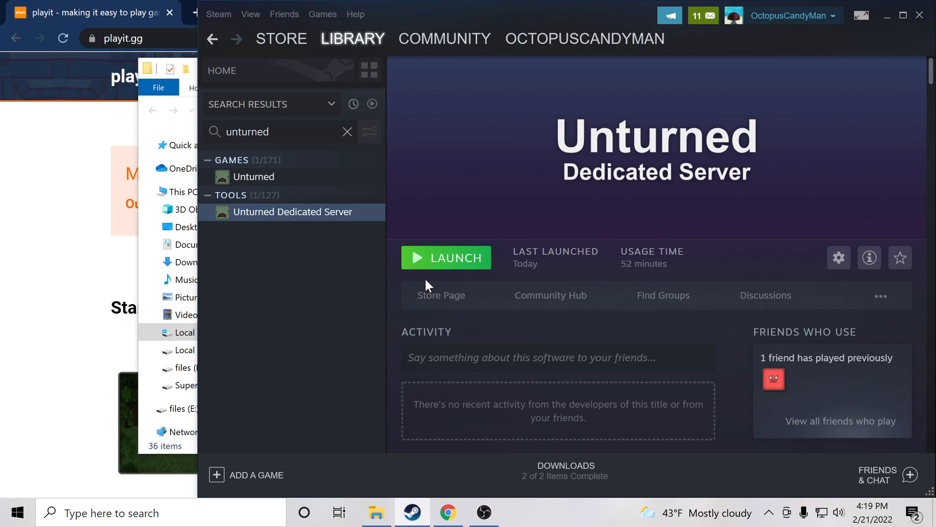
mouse_move(722, 175)
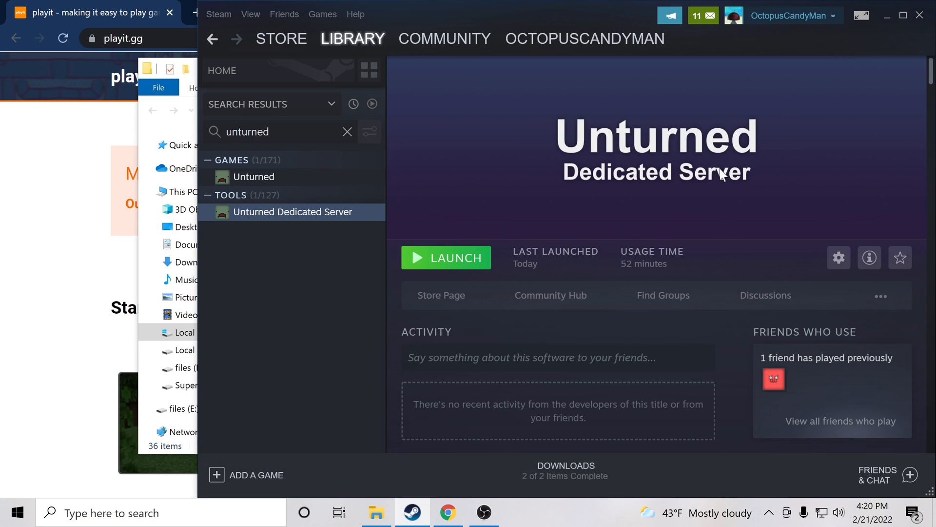
mouse_move(375, 513)
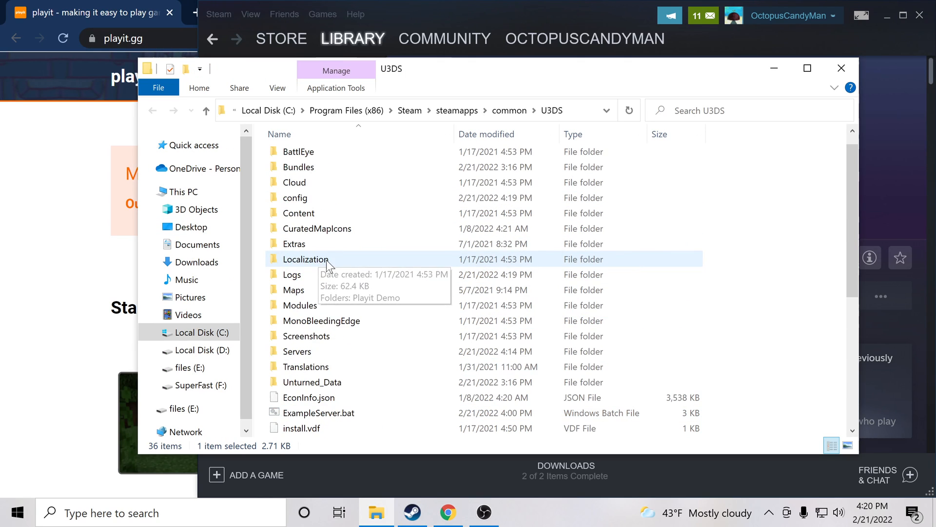
Confirm the Servers folder holds a Playit Demo folder, then return to U3DS
scroll(down, 3)
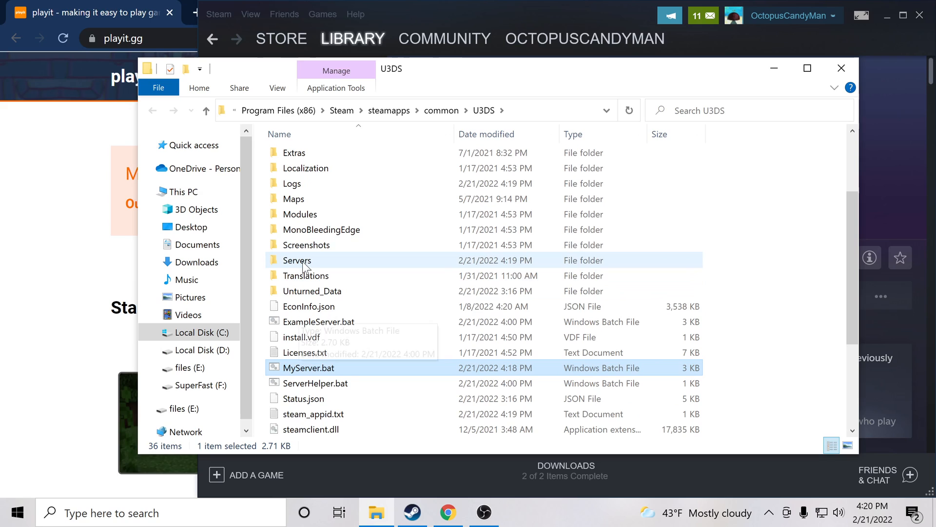
double_click(297, 260)
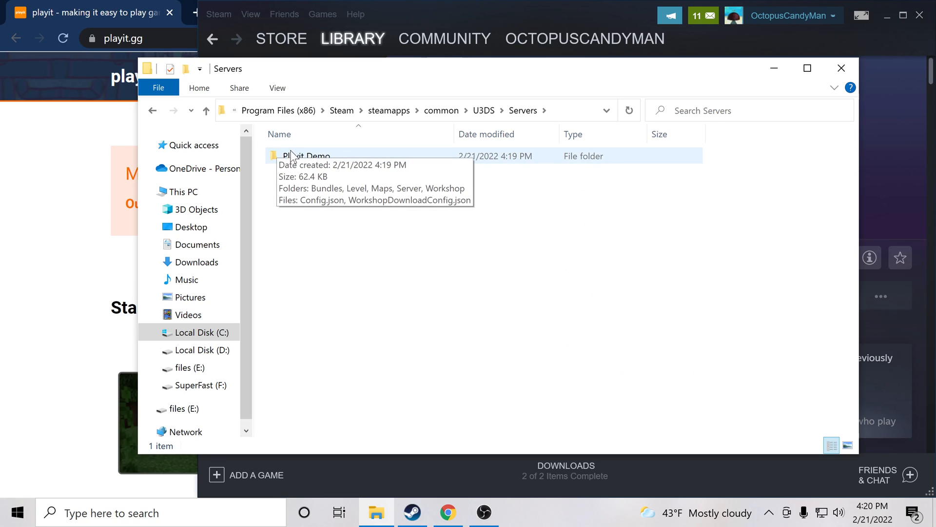
mouse_move(316, 164)
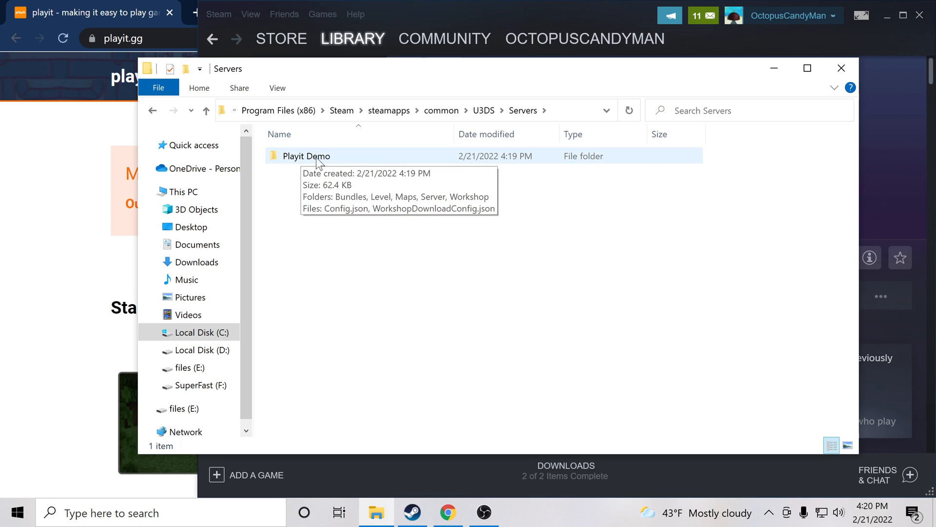
click(483, 111)
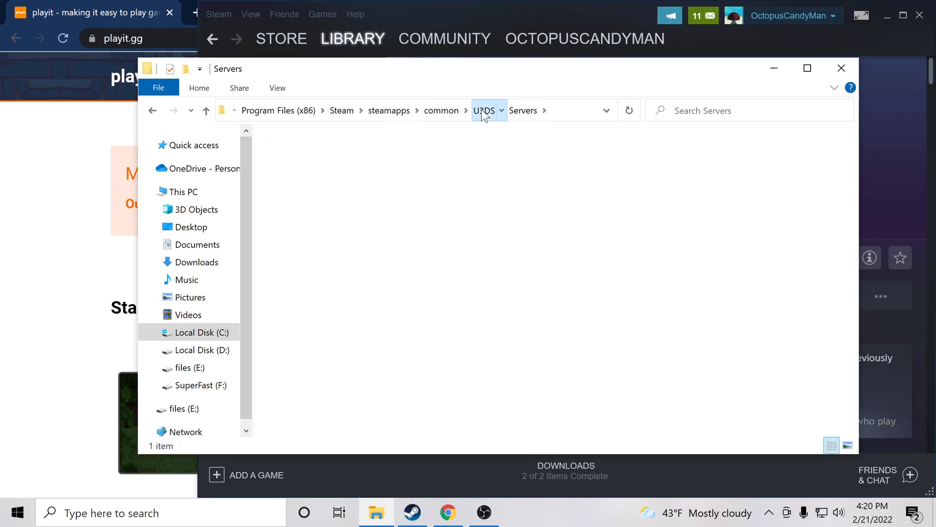
right_click(318, 399)
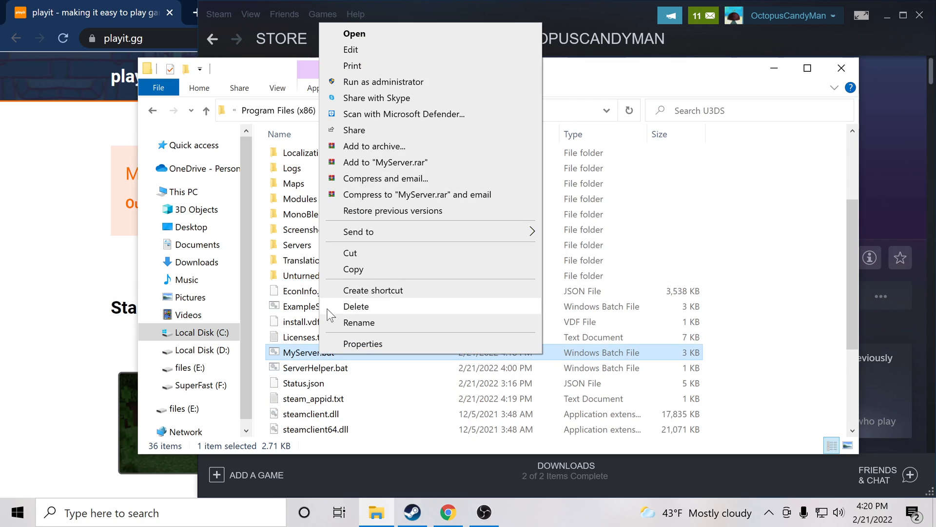
click(350, 50)
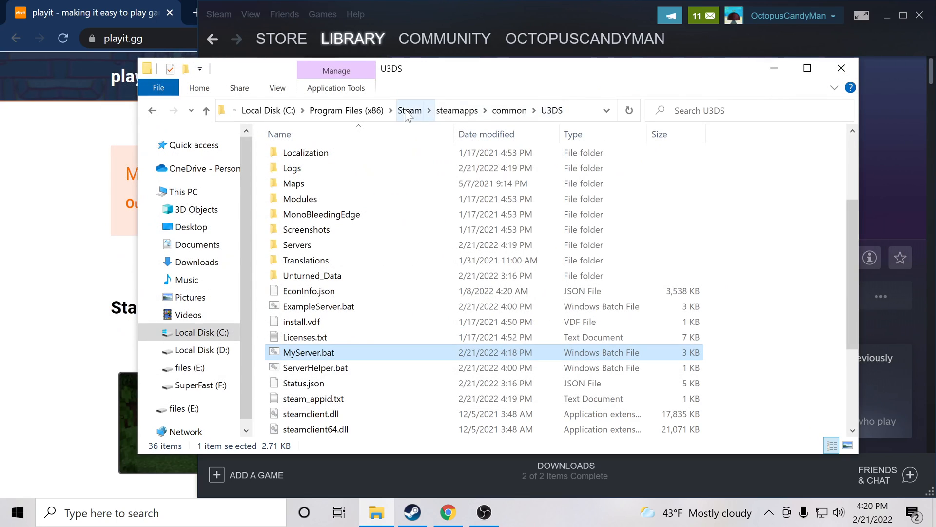
mouse_move(323, 98)
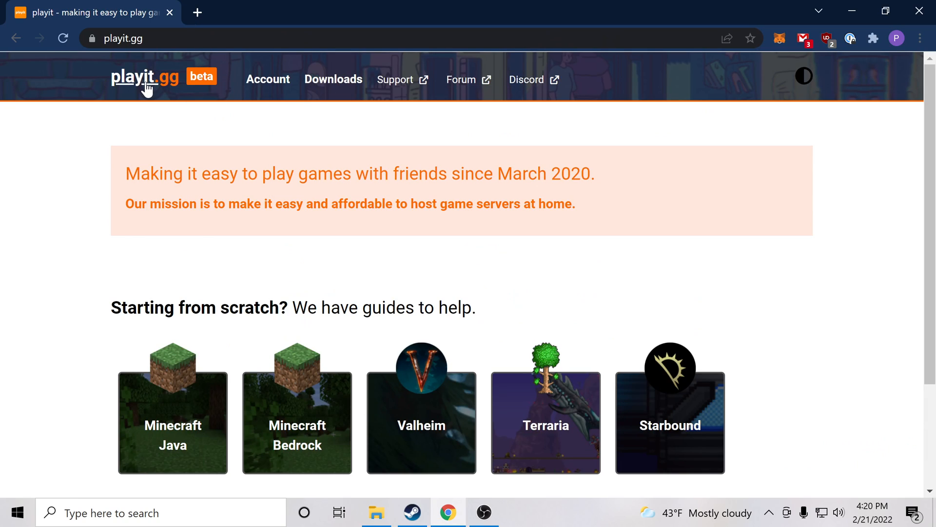
Download the Windows 64-bit playit 0.7.0-beta installer from playit.gg's Downloads page
click(333, 79)
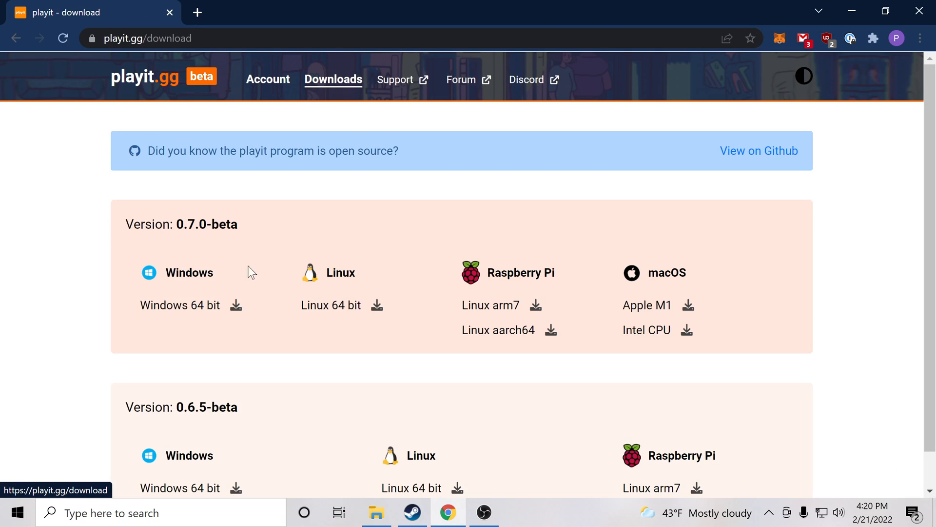
click(235, 304)
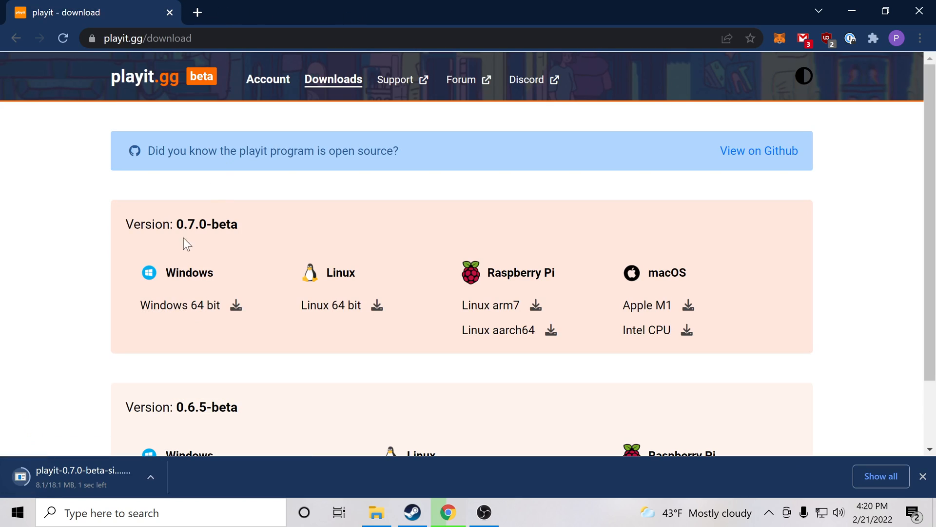
mouse_move(104, 478)
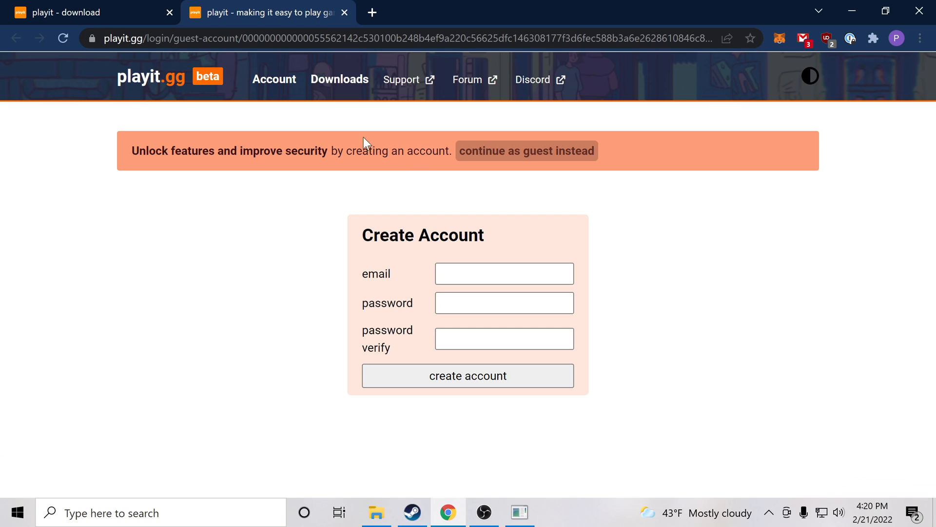
Continue as a guest and choose Custom for a new tunnel on the Tunnels page
click(527, 150)
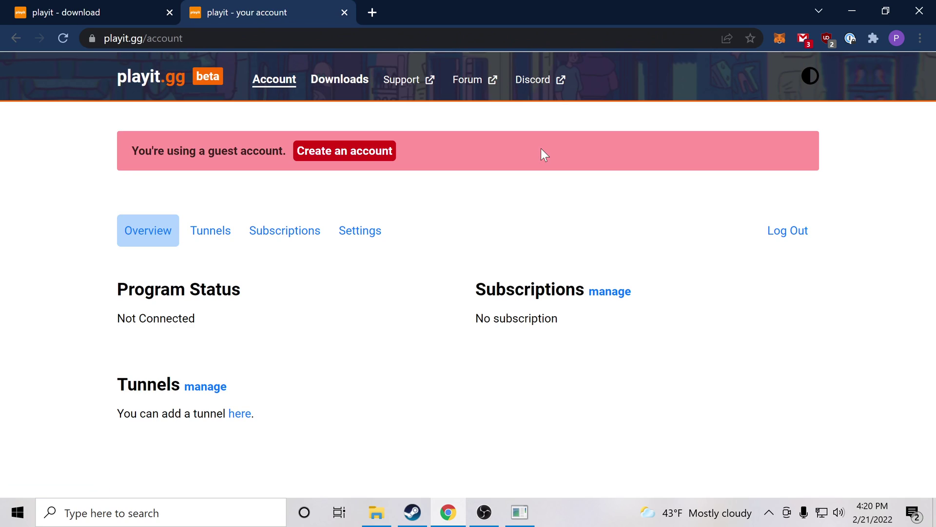
mouse_move(210, 231)
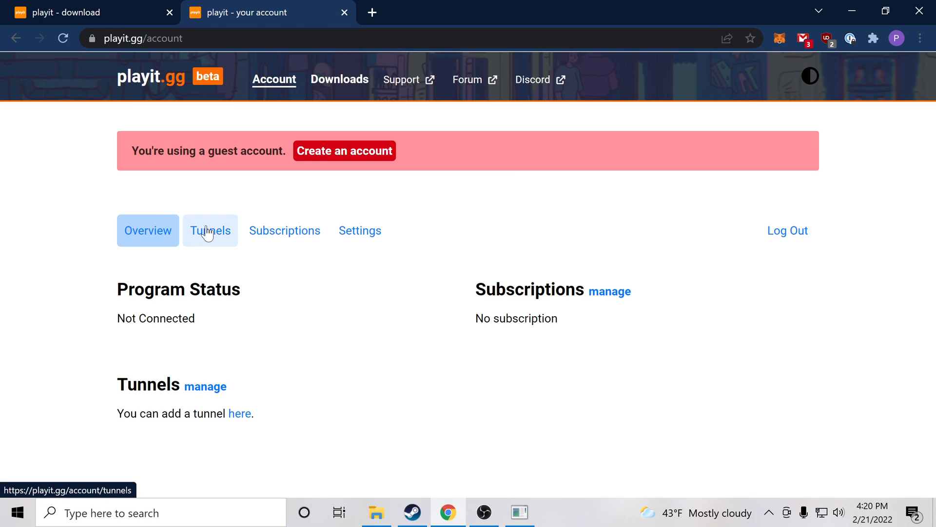
click(209, 229)
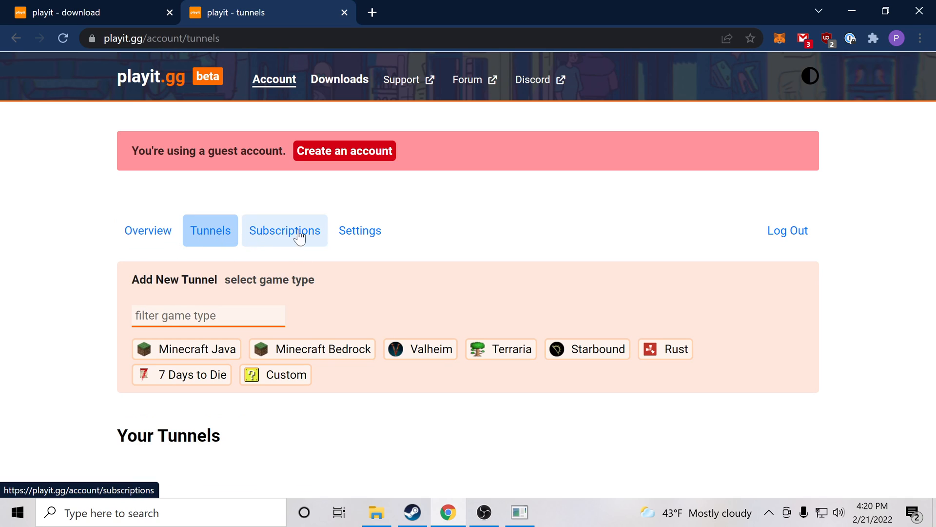
mouse_move(286, 374)
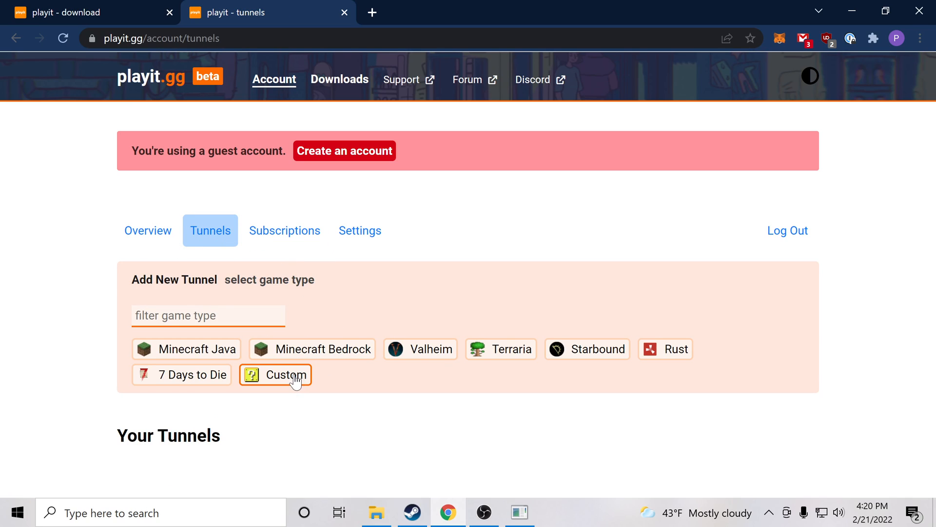
click(275, 375)
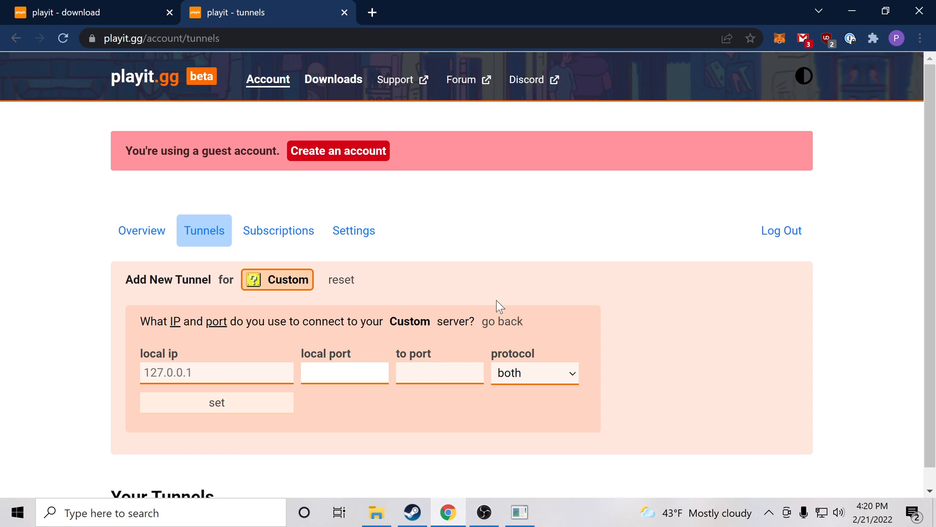
Create a Custom UDP tunnel with local port 100 and to port 102
text(100)
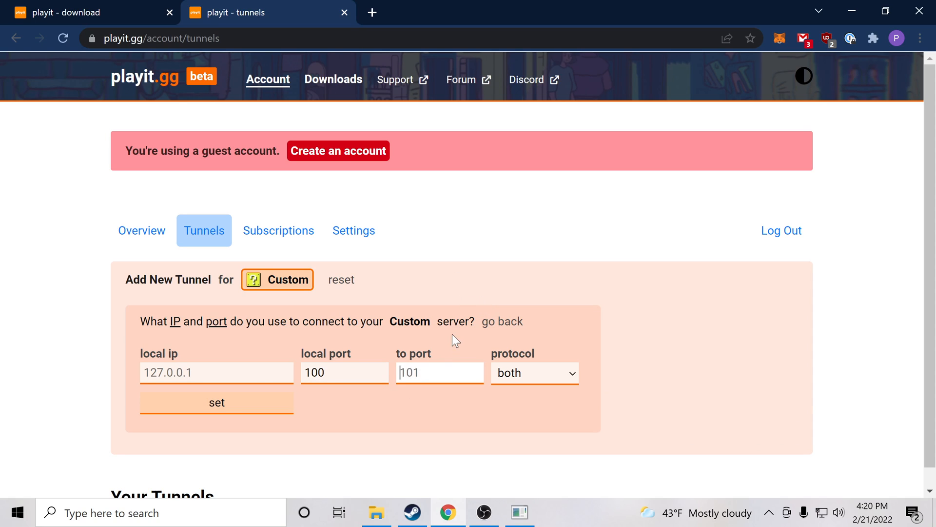
key(Backspace)
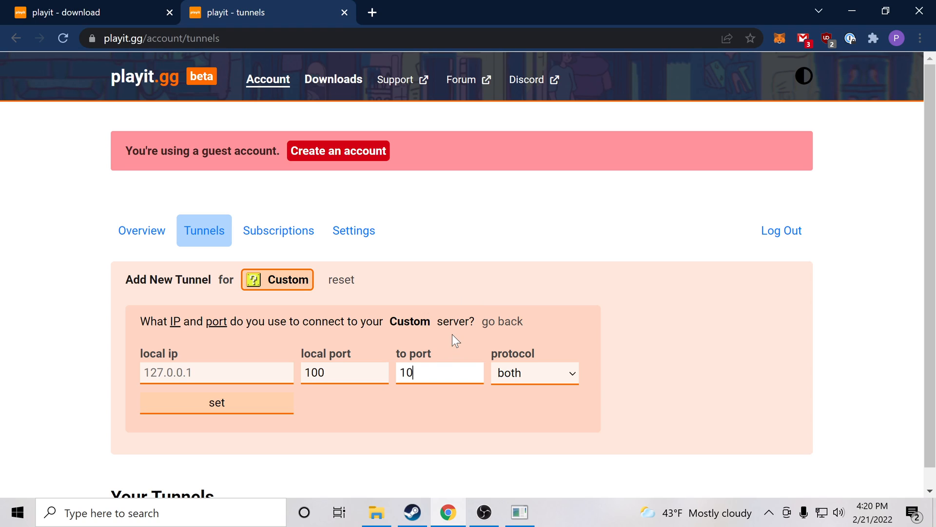
text(2)
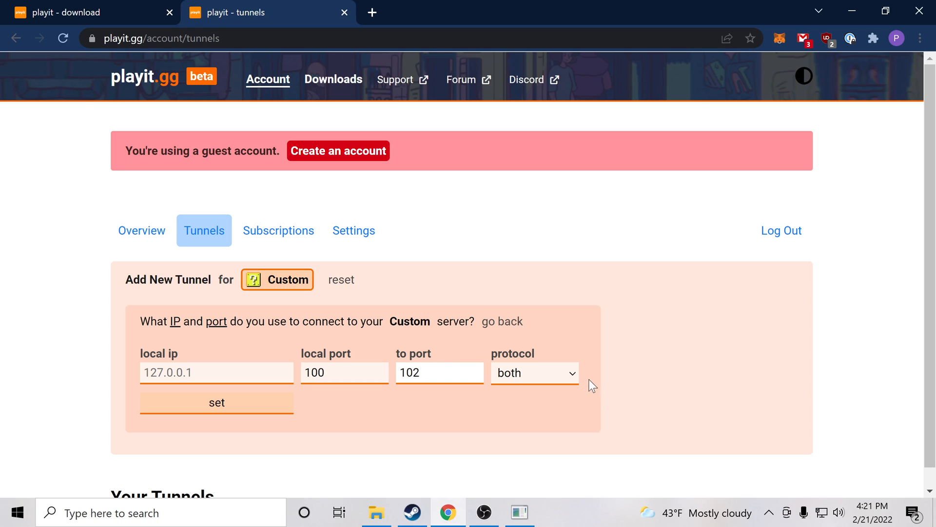
click(534, 372)
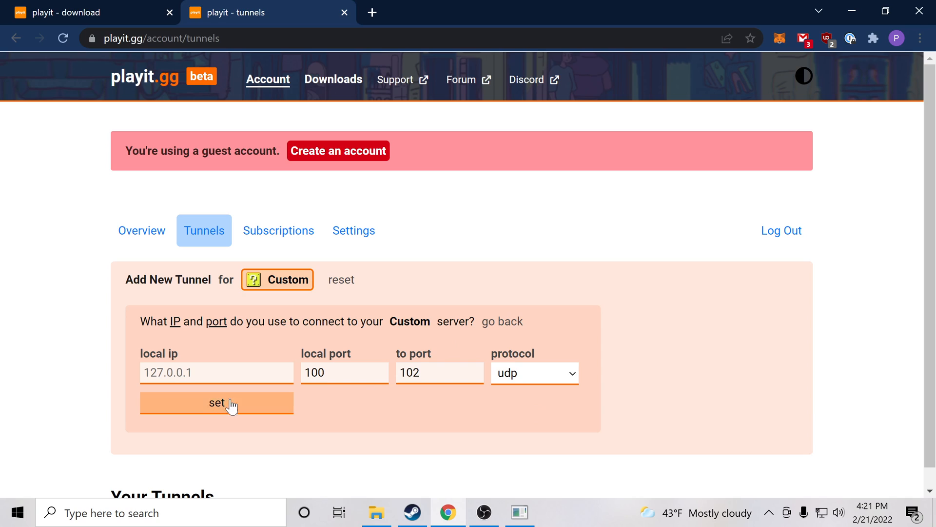
mouse_move(264, 406)
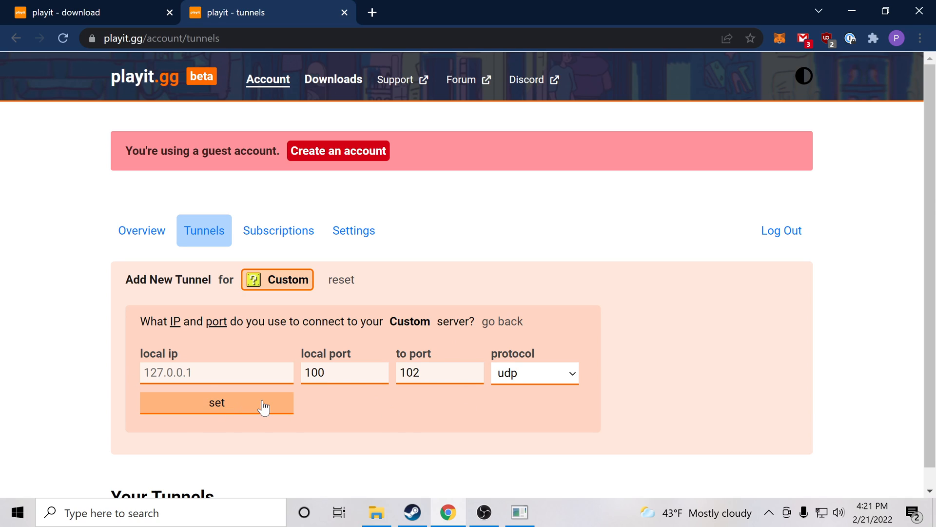
click(216, 402)
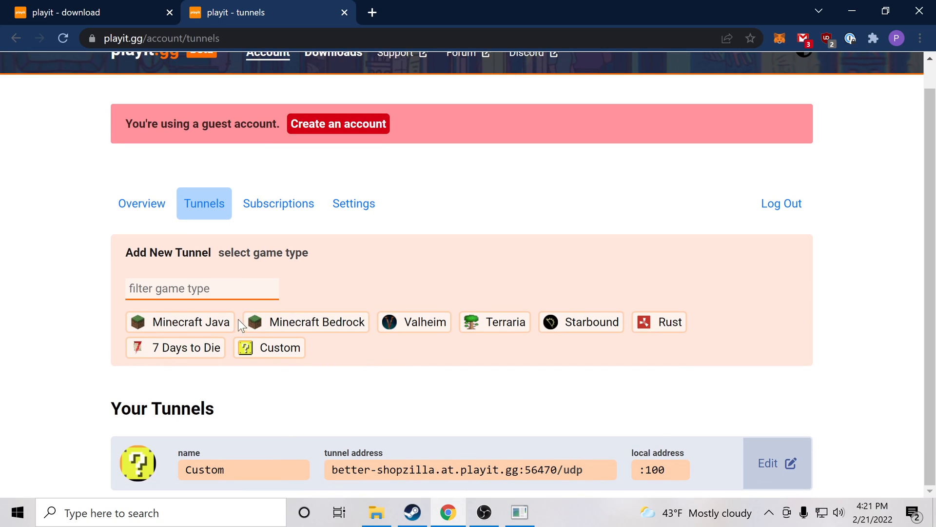
mouse_move(443, 392)
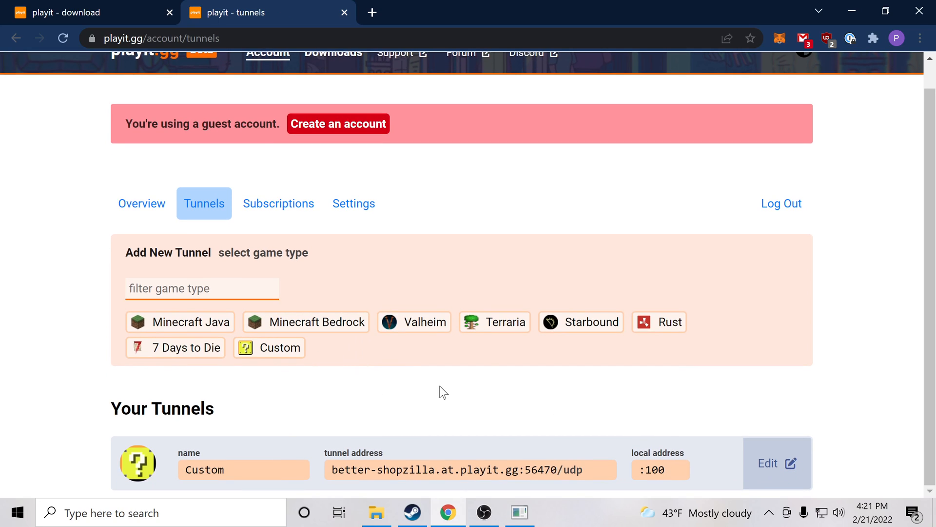
Edit the Custom tunnel's local port to 56470 and save it
click(776, 463)
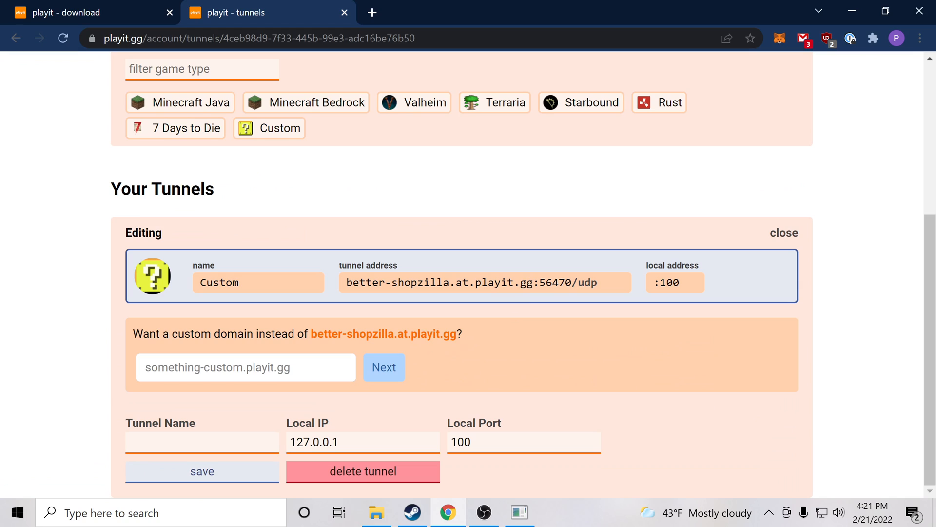
double_click(460, 442)
text(56470)
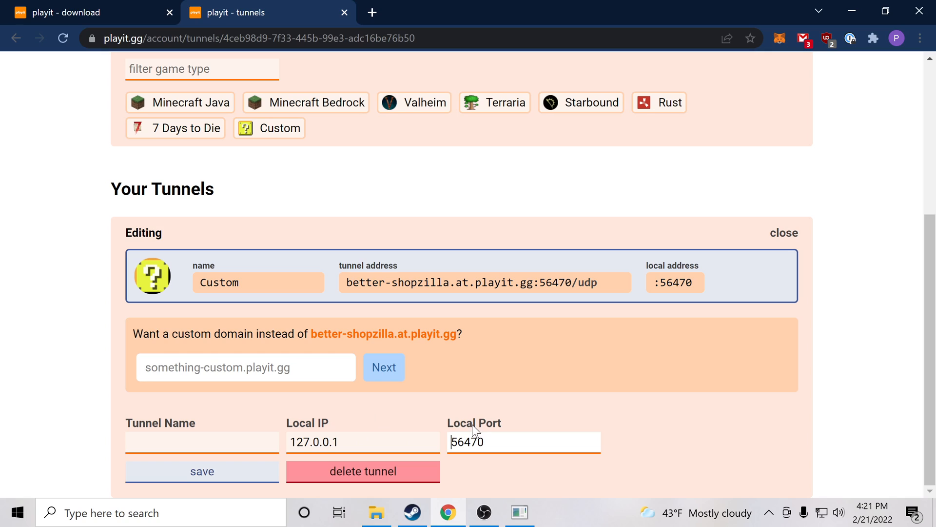
mouse_move(550, 298)
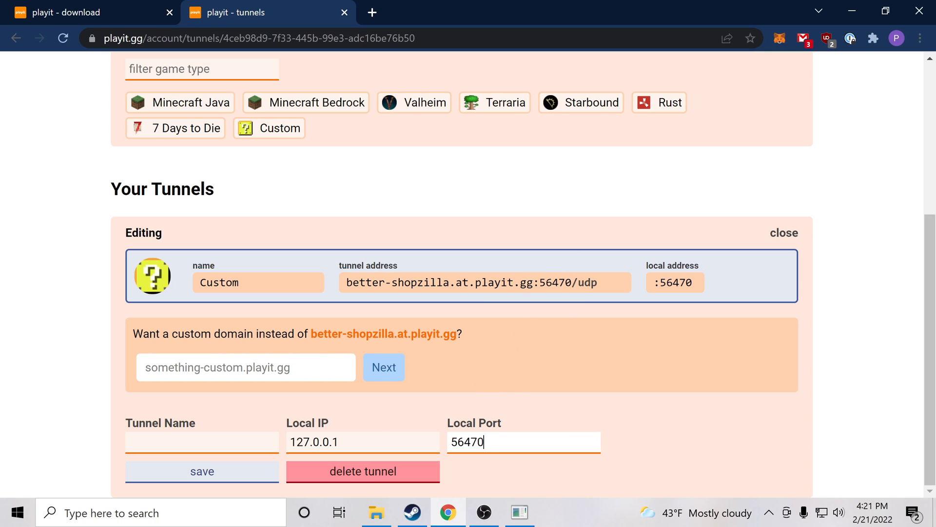
double_click(475, 442)
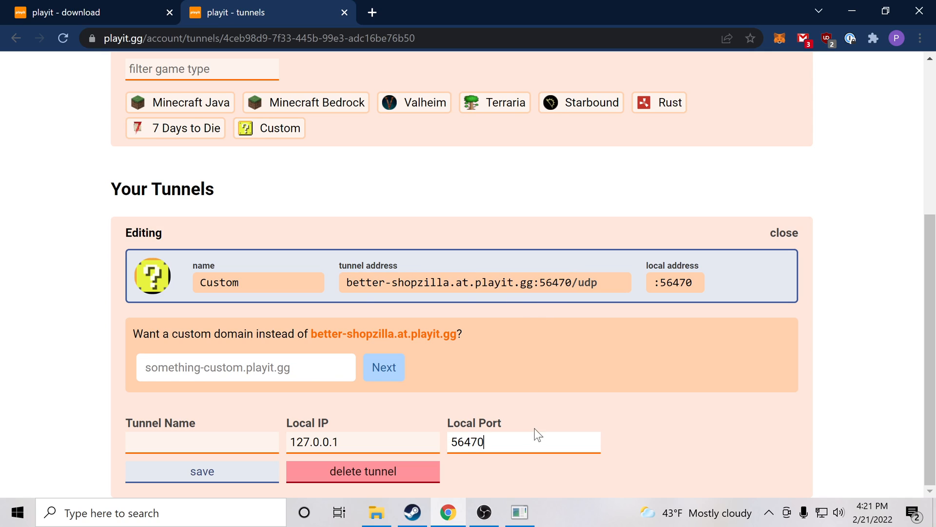
mouse_move(201, 471)
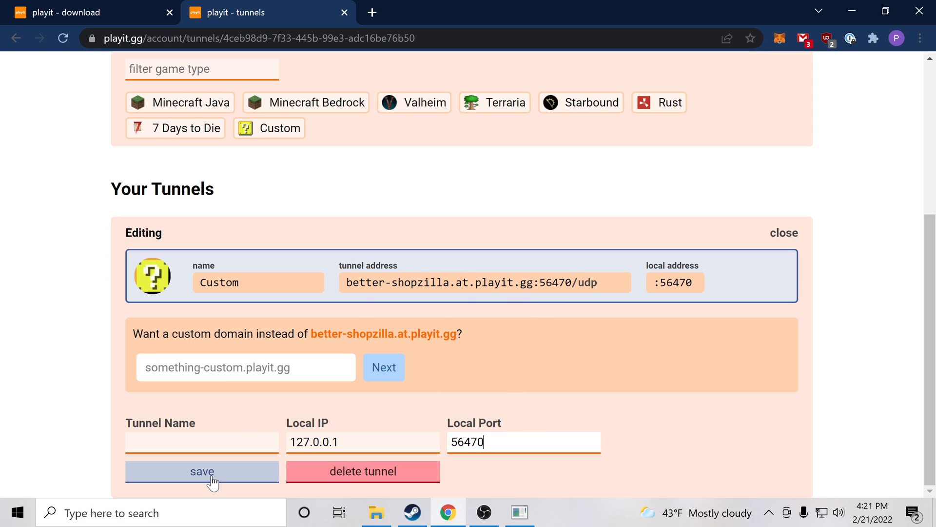
click(202, 471)
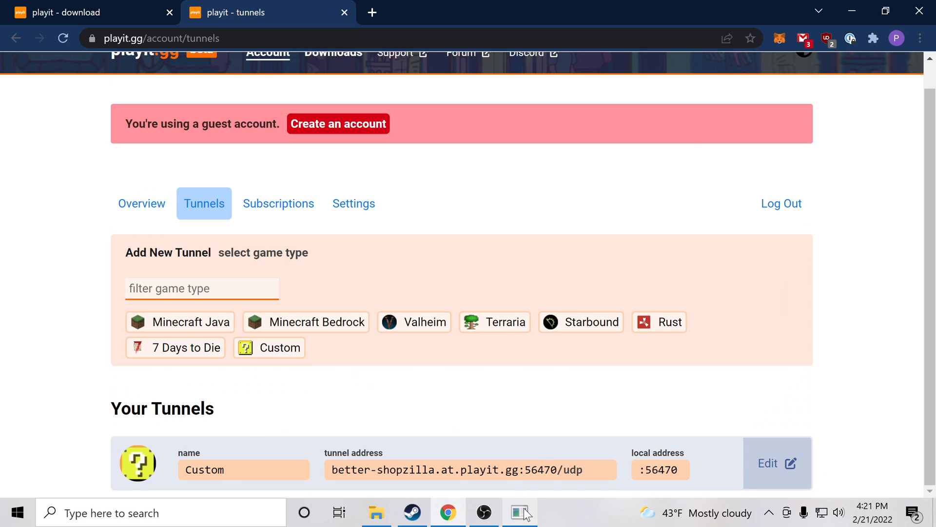
Reopen the U3DS local files folder via Manage > Browse local files in Steam
click(518, 512)
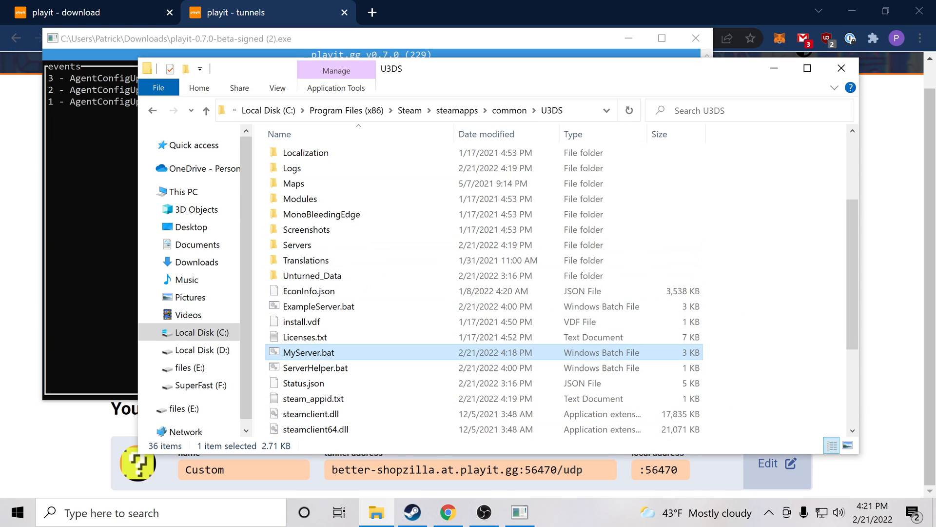
right_click(292, 211)
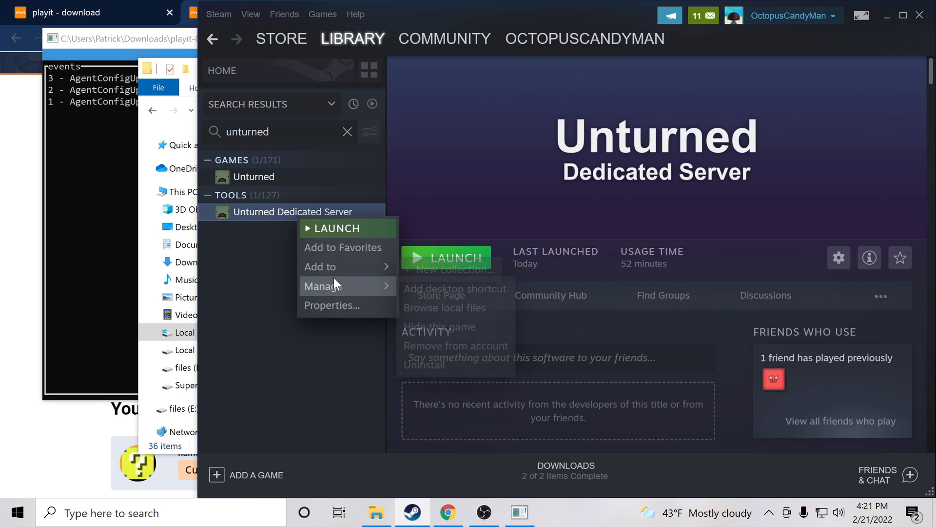
click(444, 307)
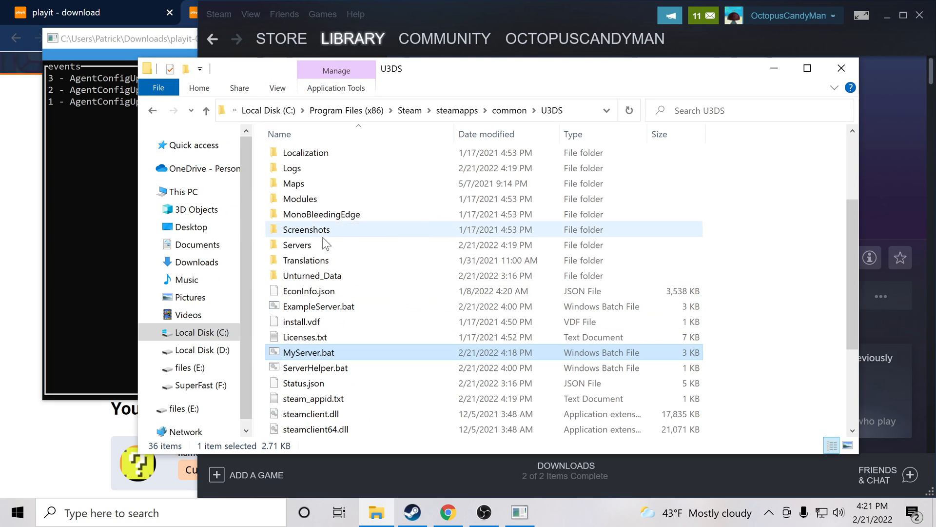
Browse Servers > Playit Demo > Server and select Commands.dat
double_click(297, 244)
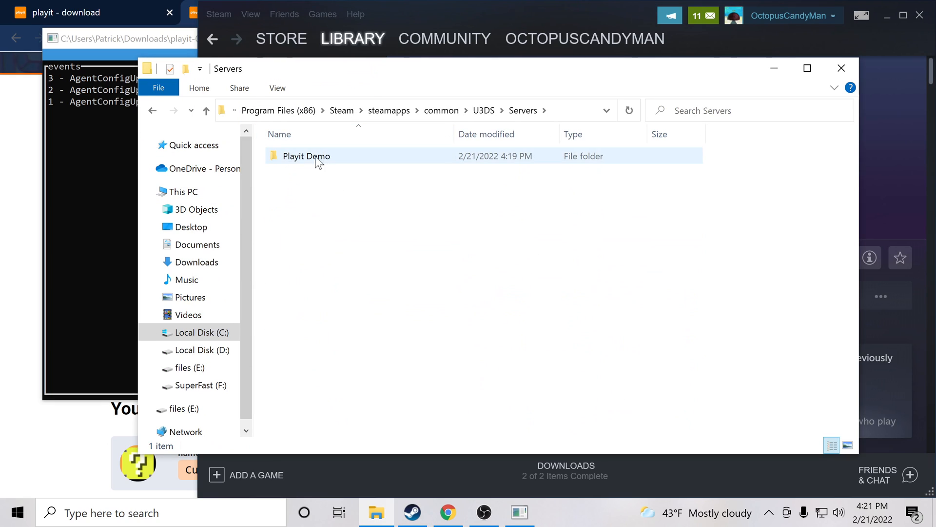
mouse_move(335, 163)
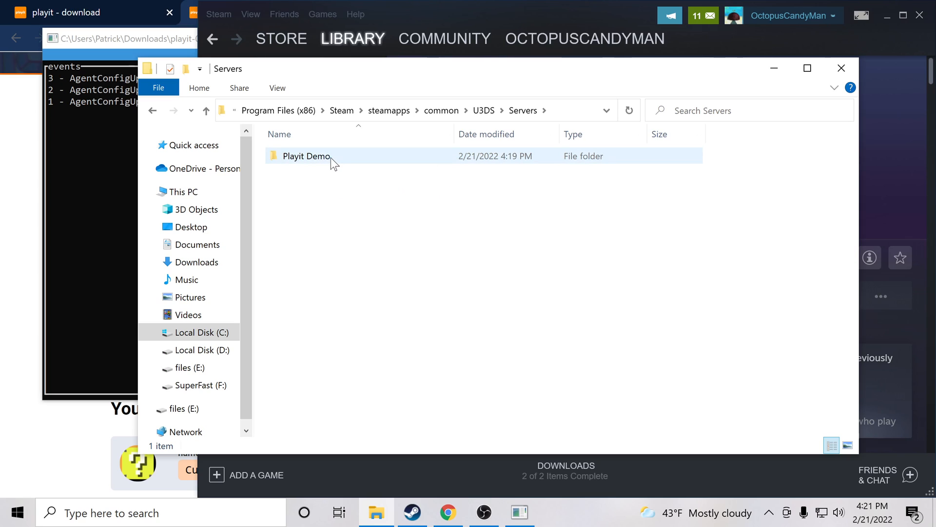
double_click(306, 156)
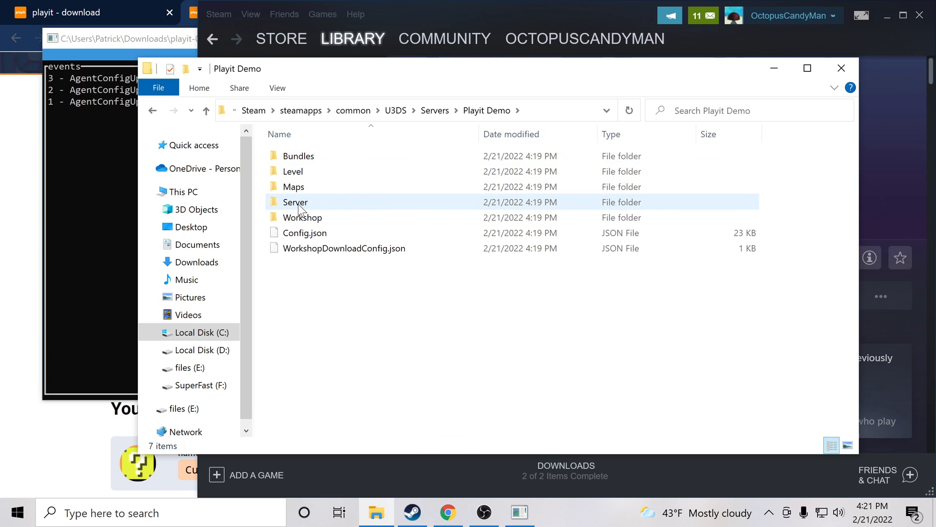
double_click(295, 202)
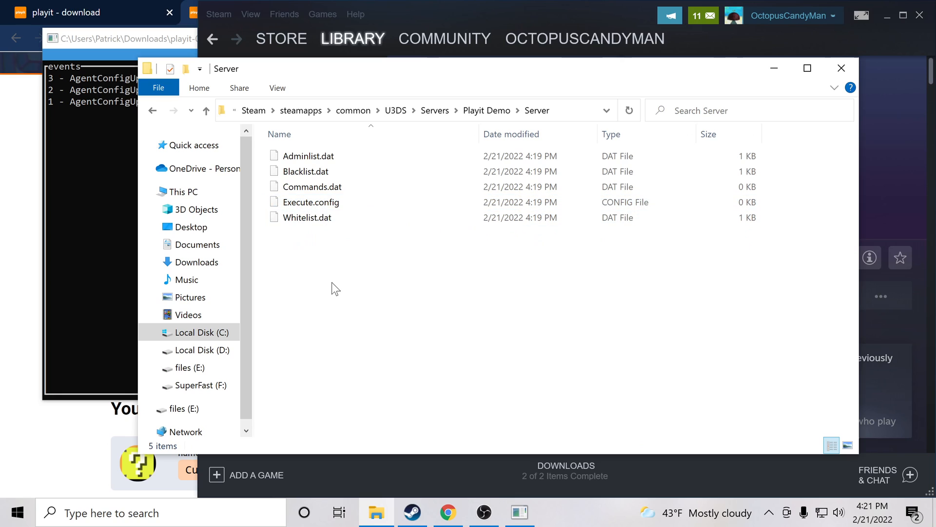
click(311, 186)
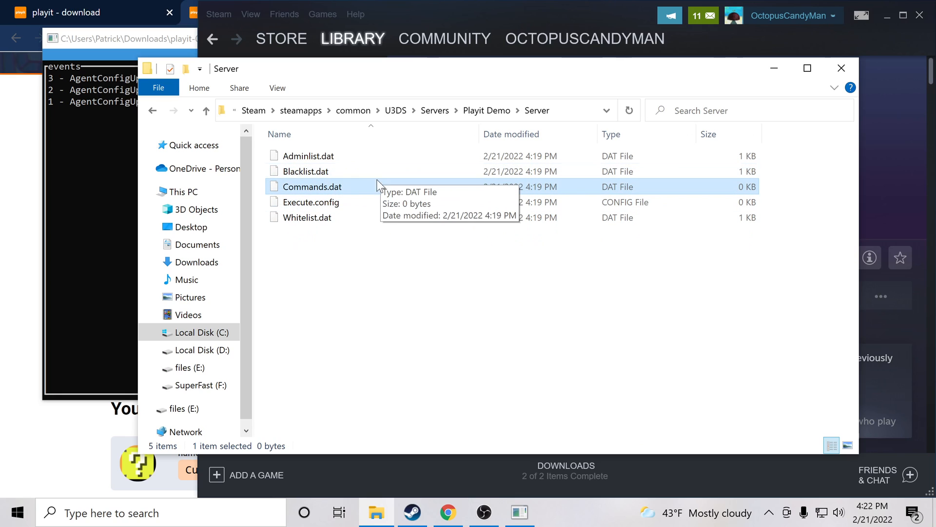
mouse_move(356, 194)
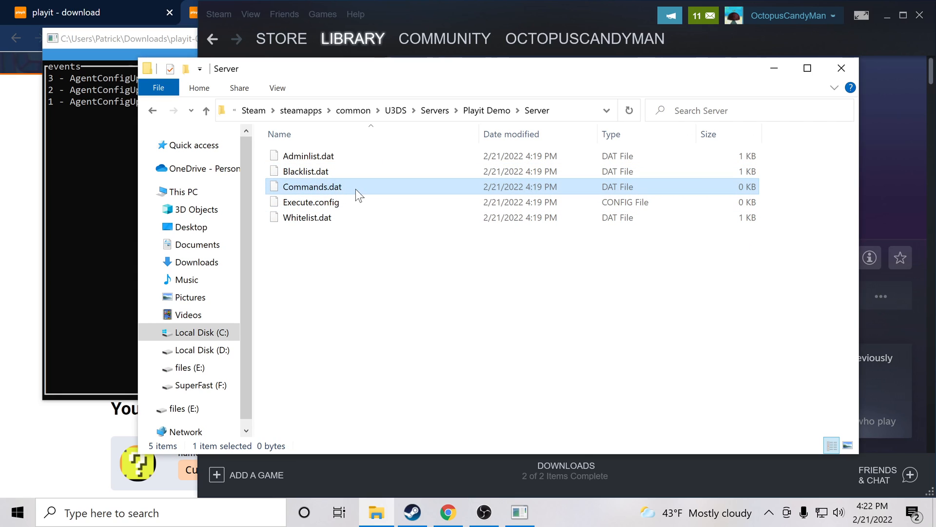
Open Commands.dat in Notepad, write 'Port 56470', and save it
double_click(312, 187)
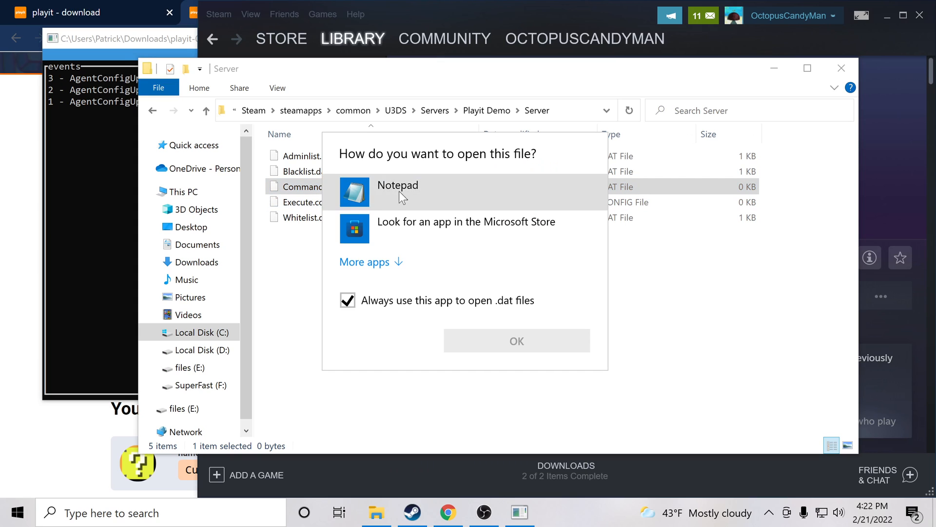
click(397, 191)
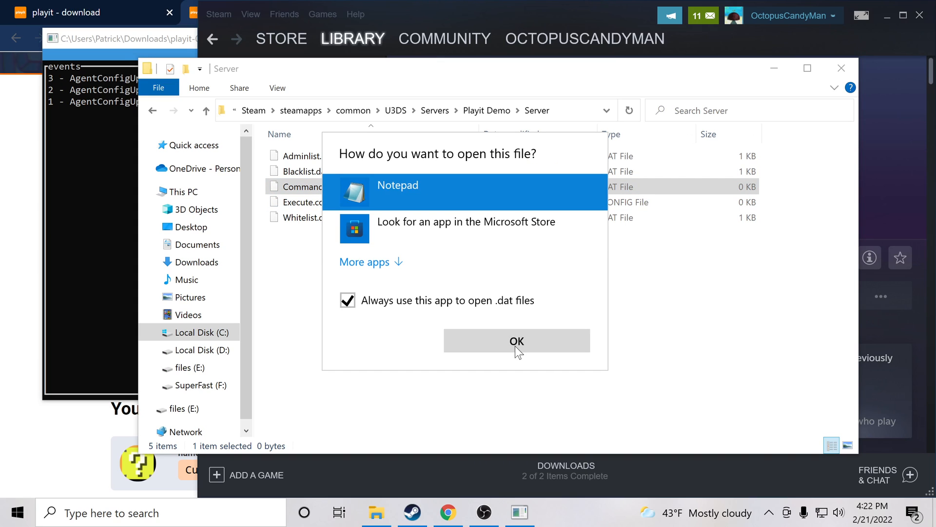
click(516, 340)
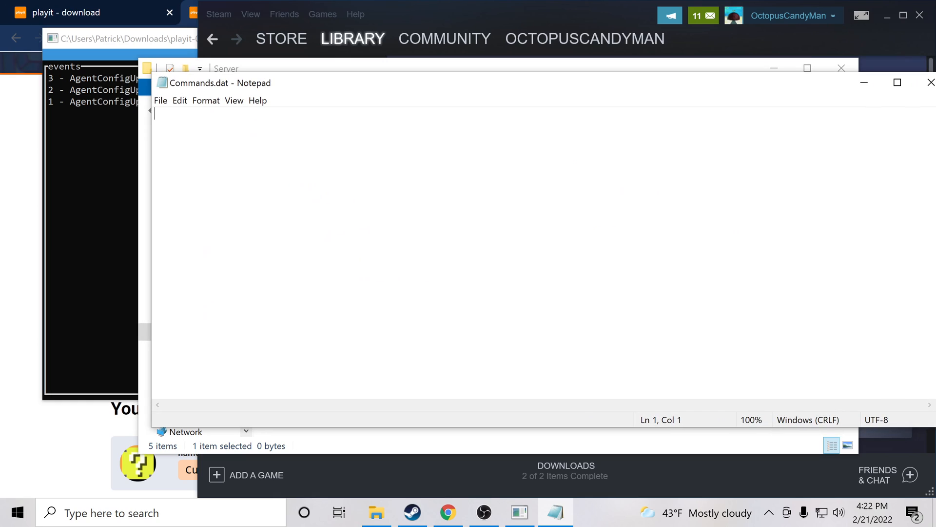
text(Port)
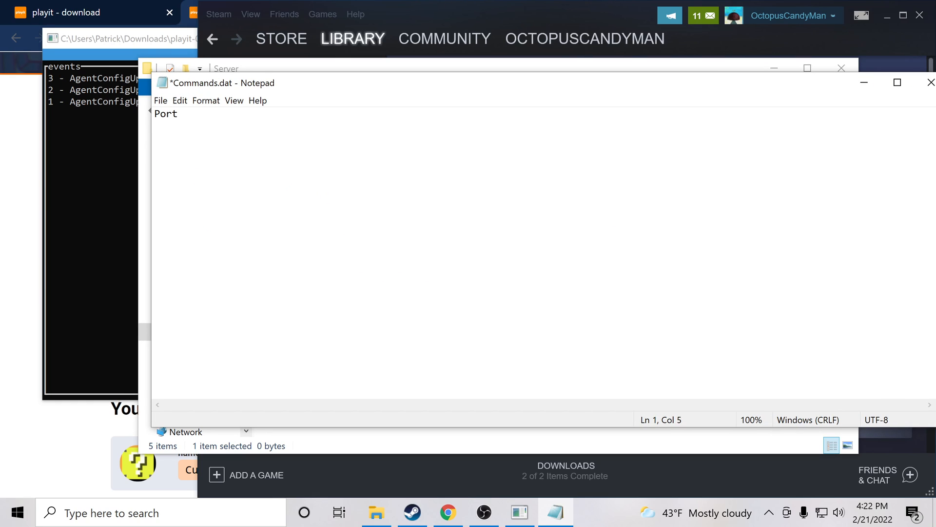
text(better-shopzilla.at.playit.gg:56470)
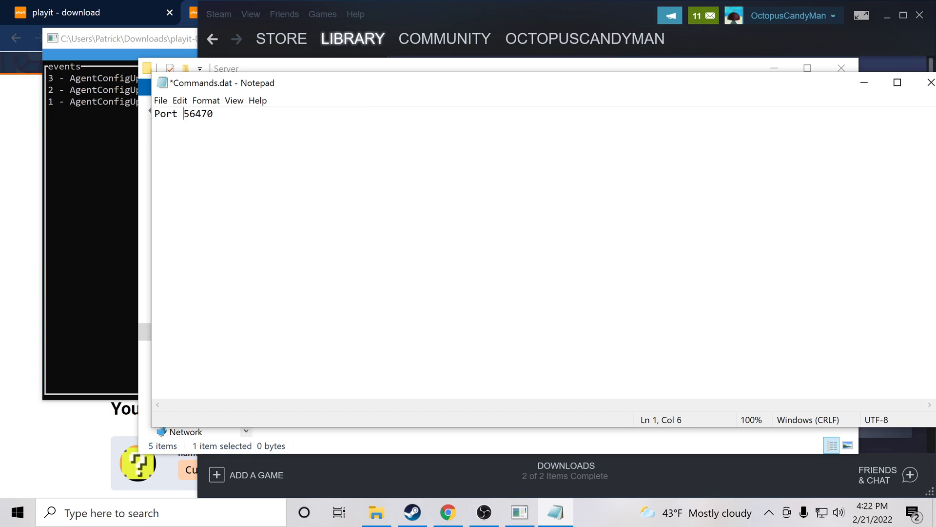
double_click(198, 114)
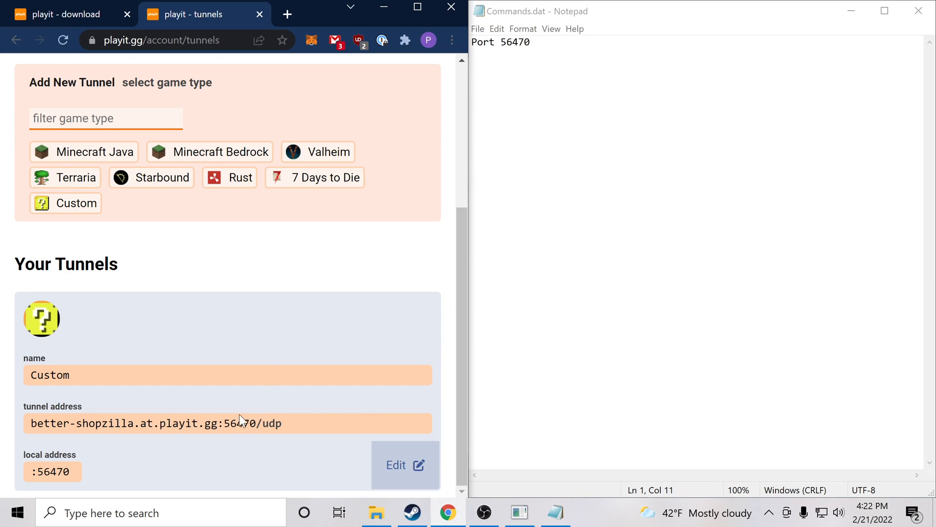
double_click(144, 423)
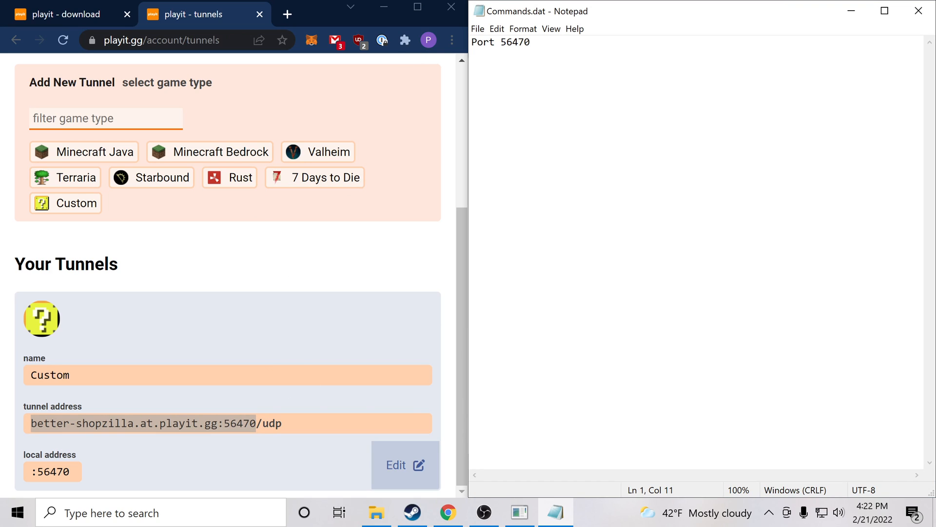
click(530, 42)
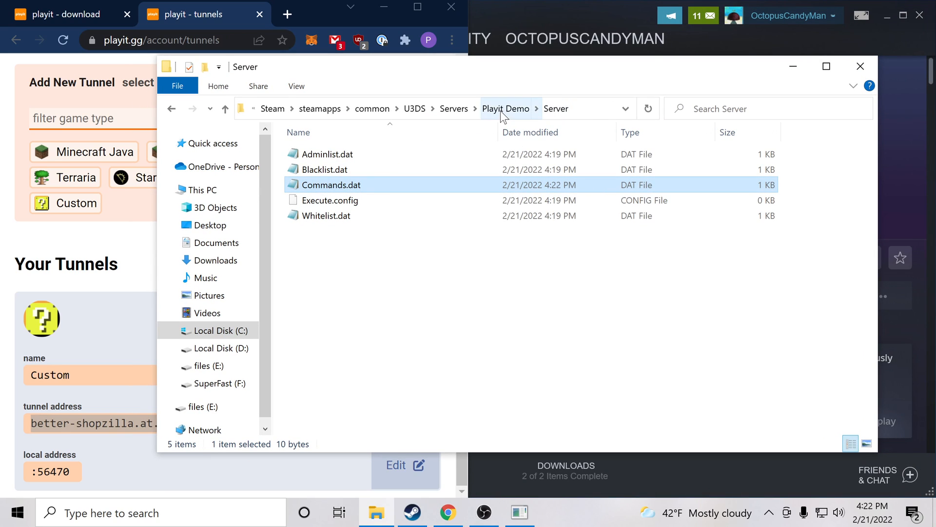
mouse_move(415, 109)
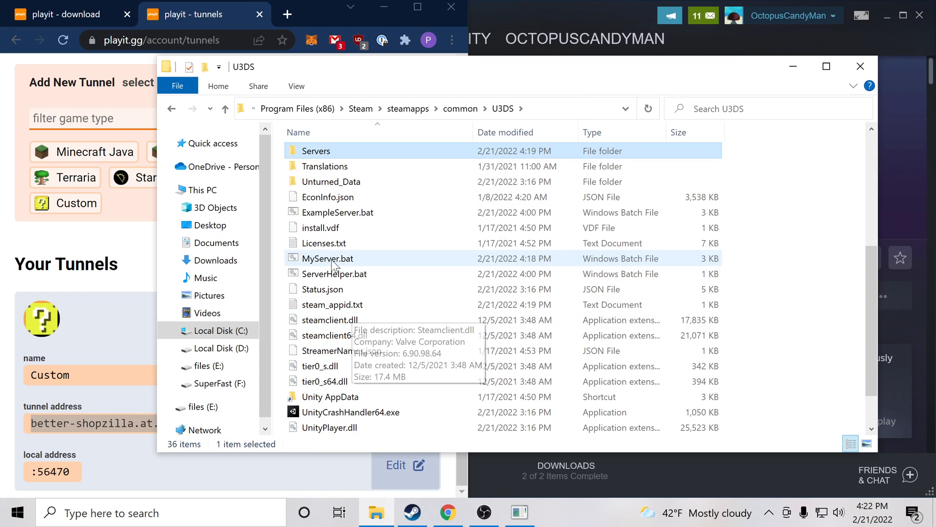
Launch MyServer.bat from the U3DS folder to start the Unturned server
click(326, 258)
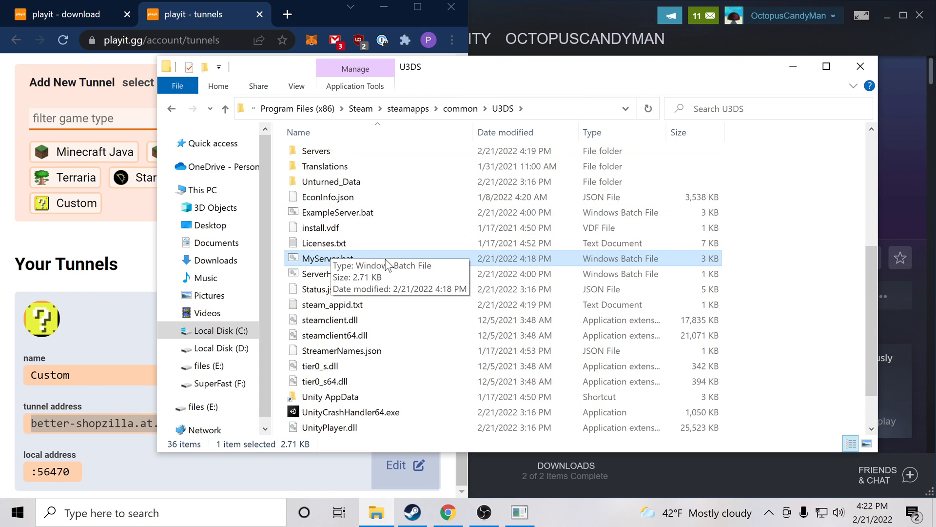
double_click(327, 258)
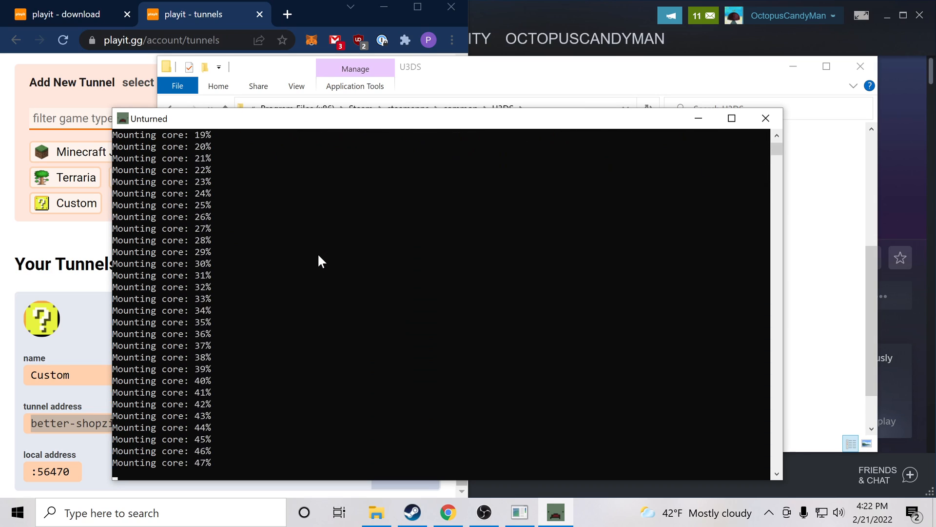
mouse_move(404, 149)
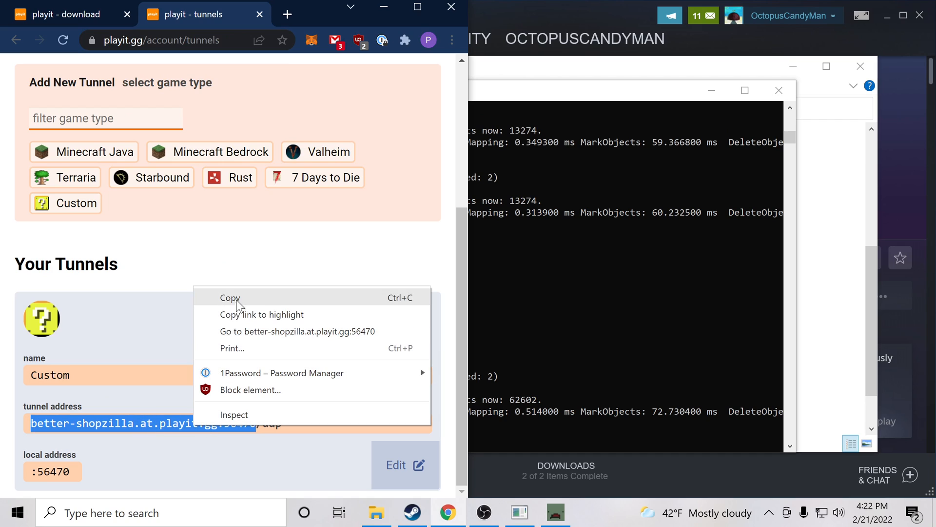
Copy better-shopzilla.at.playit.gg:56470 and add it to Steam's favorite servers by IP
click(230, 298)
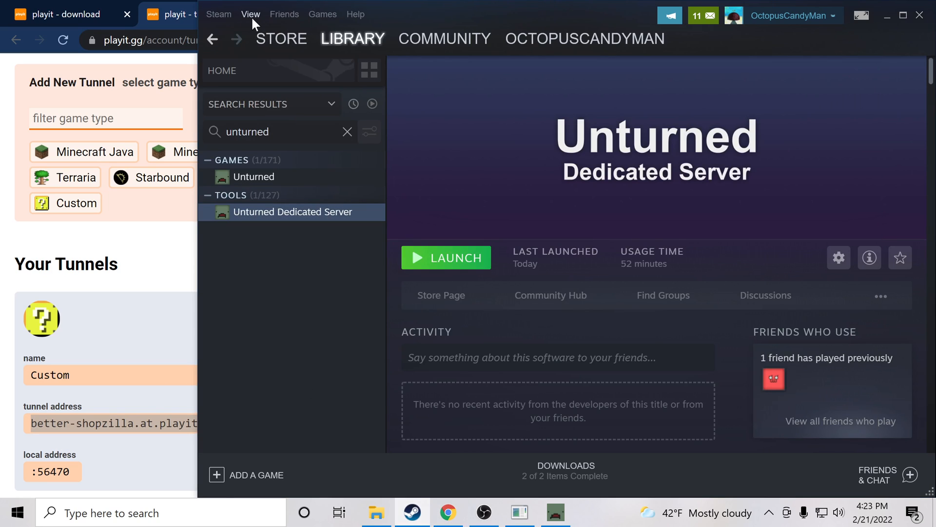
click(250, 14)
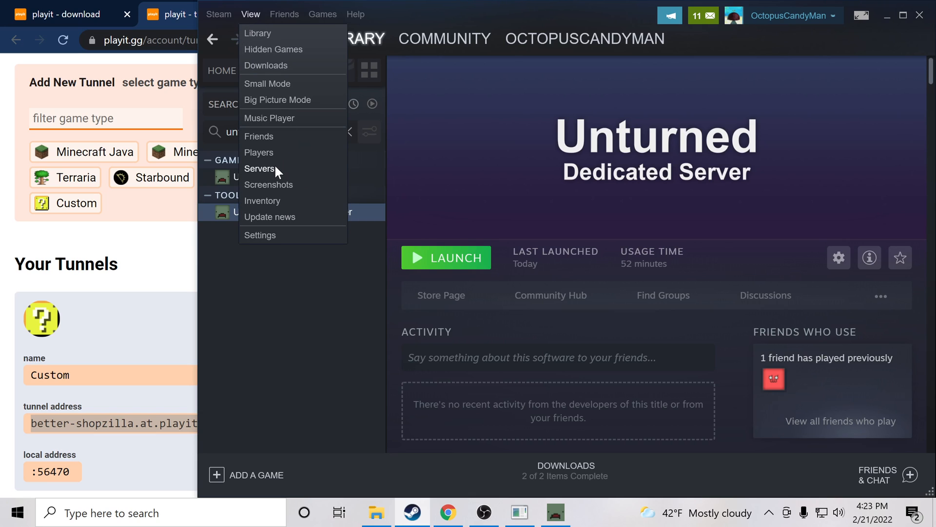
click(259, 169)
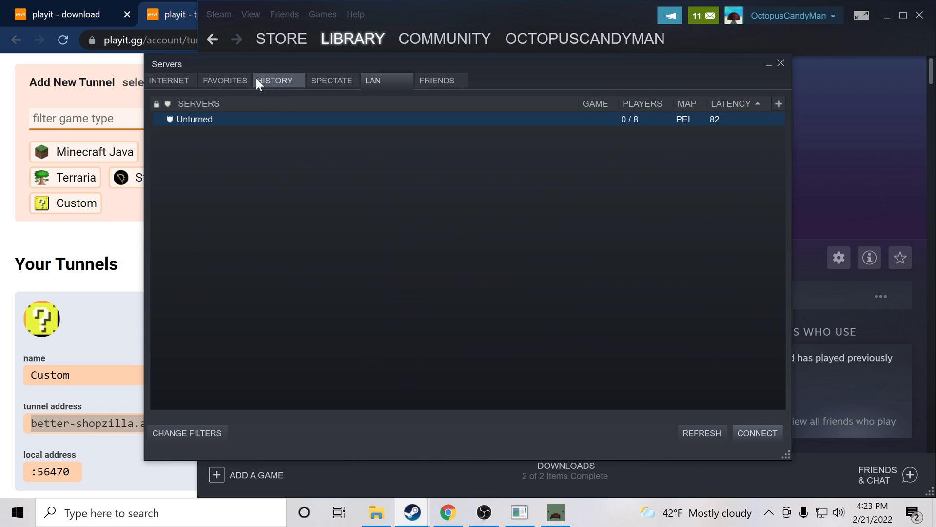
click(225, 80)
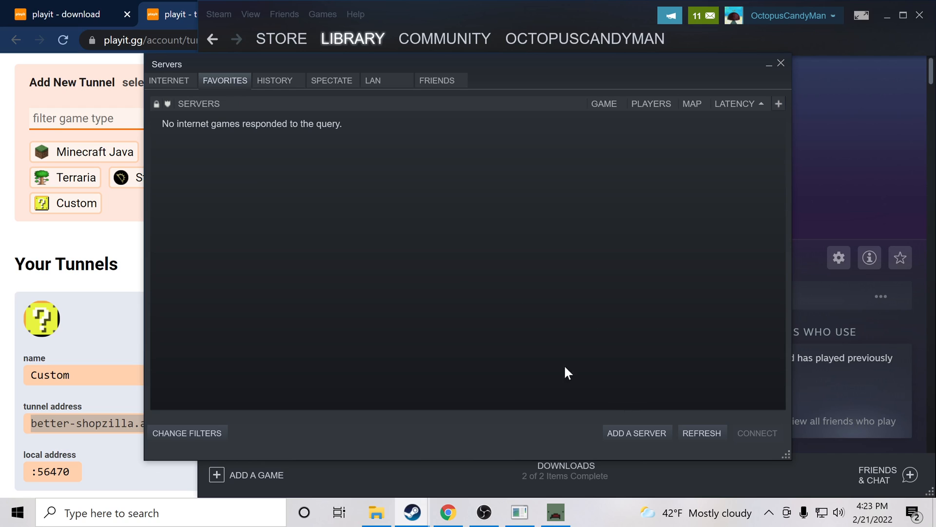
mouse_move(408, 199)
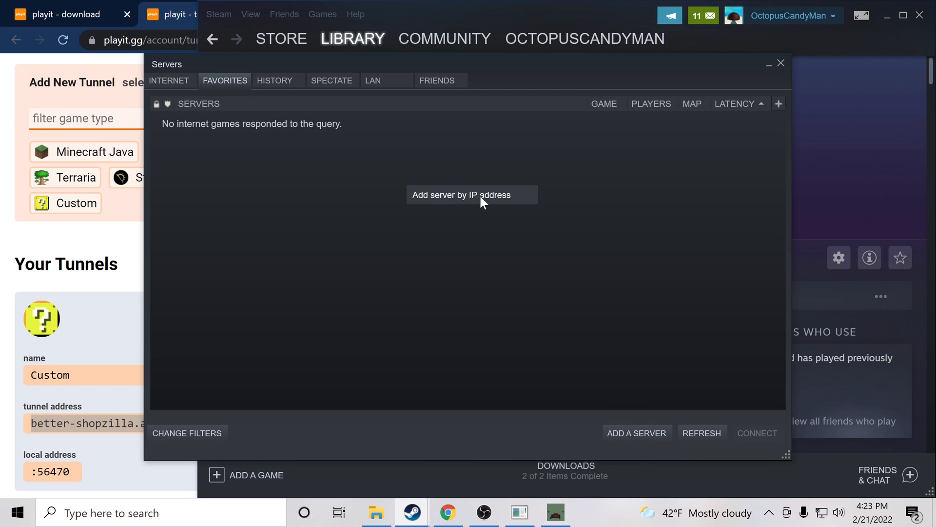
click(471, 195)
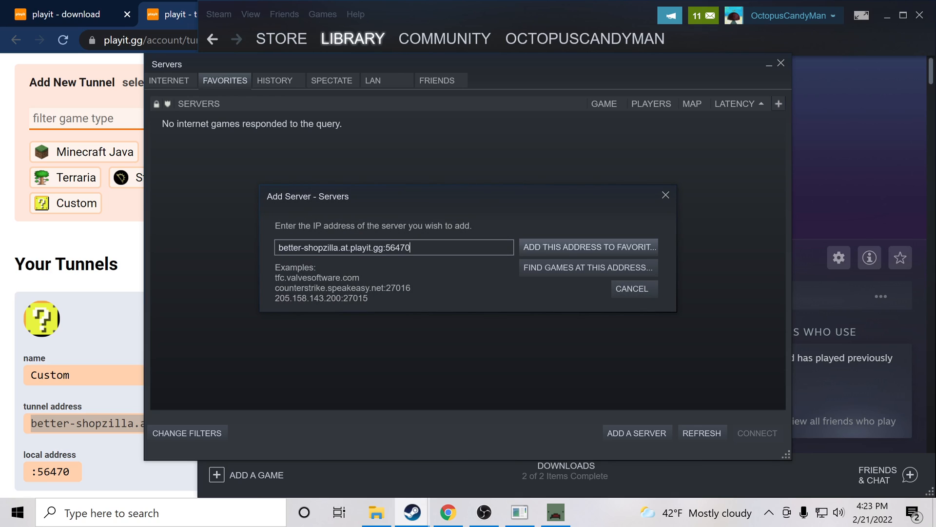
click(587, 247)
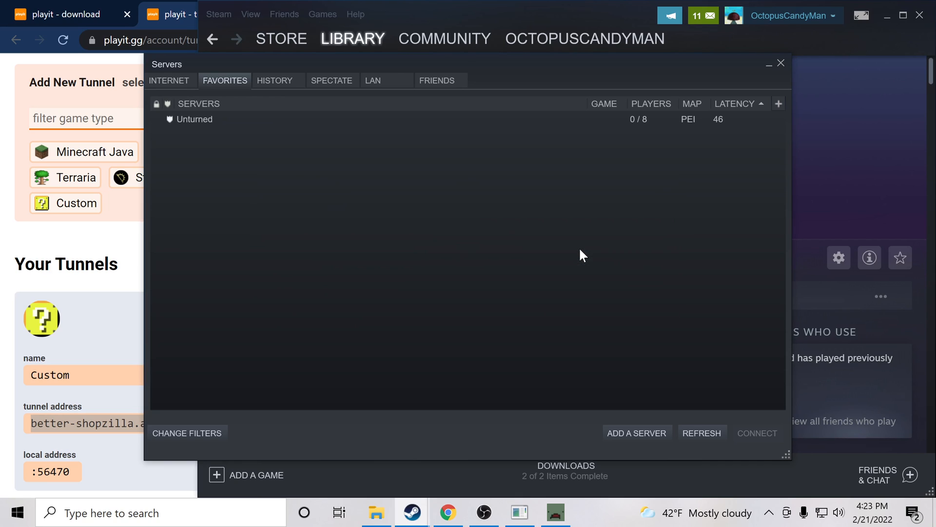
Refresh the Unturned favorite server's status and connect to it
click(194, 119)
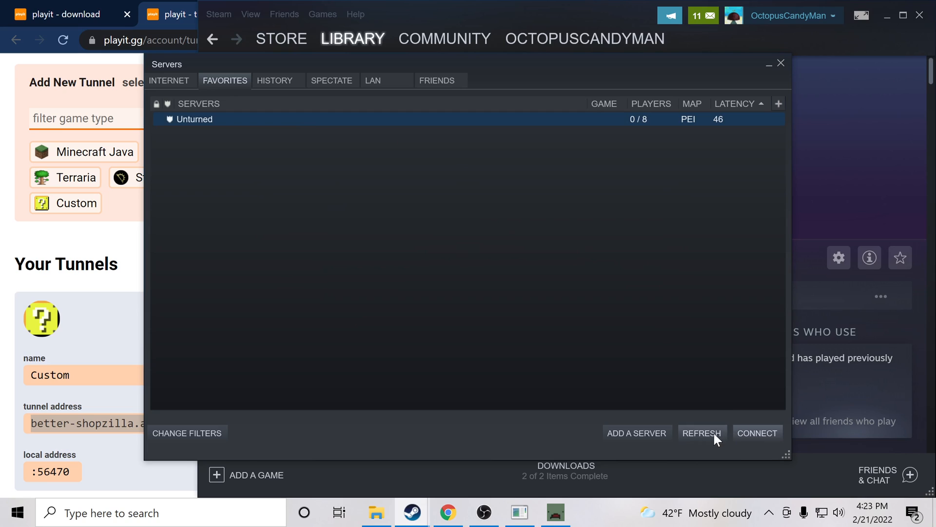
click(701, 432)
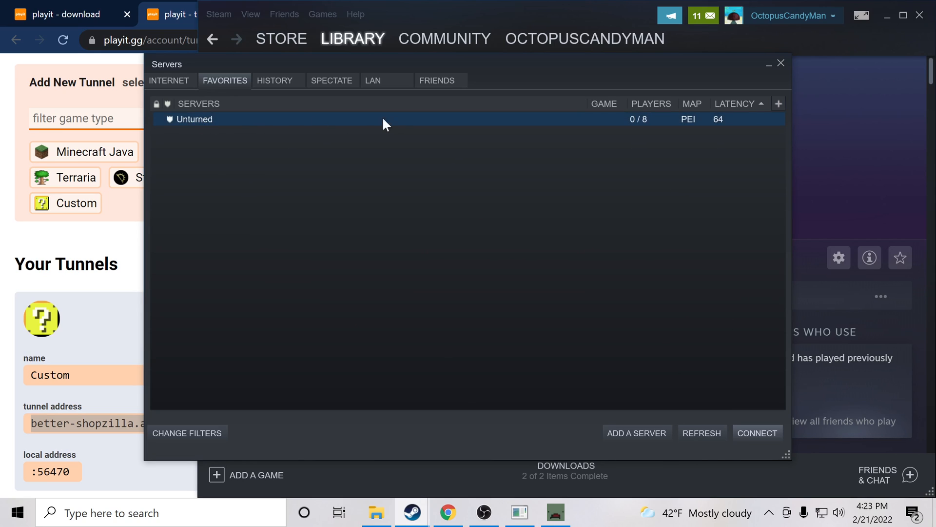
click(372, 80)
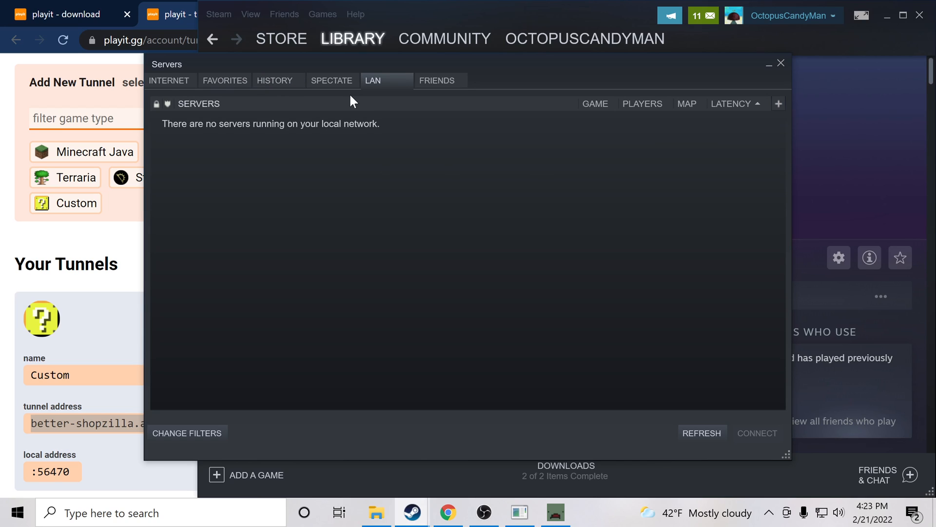
click(225, 80)
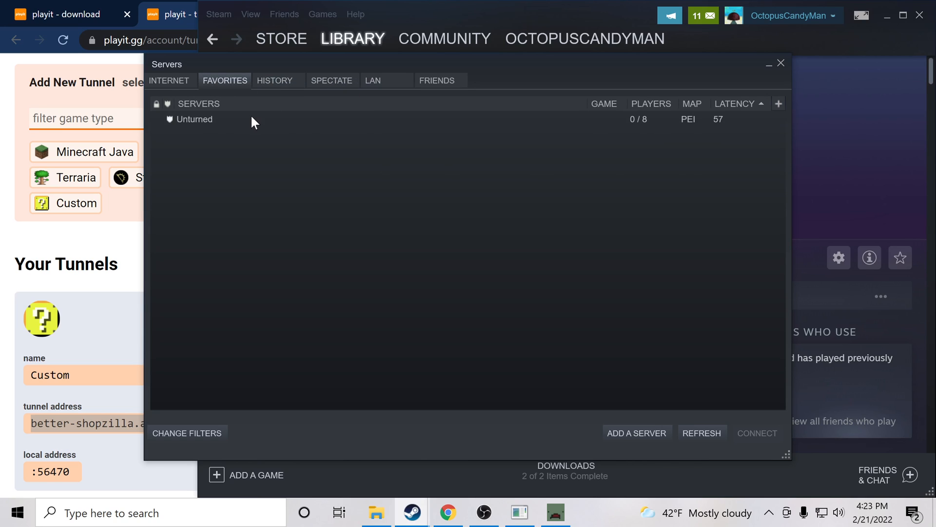
click(194, 119)
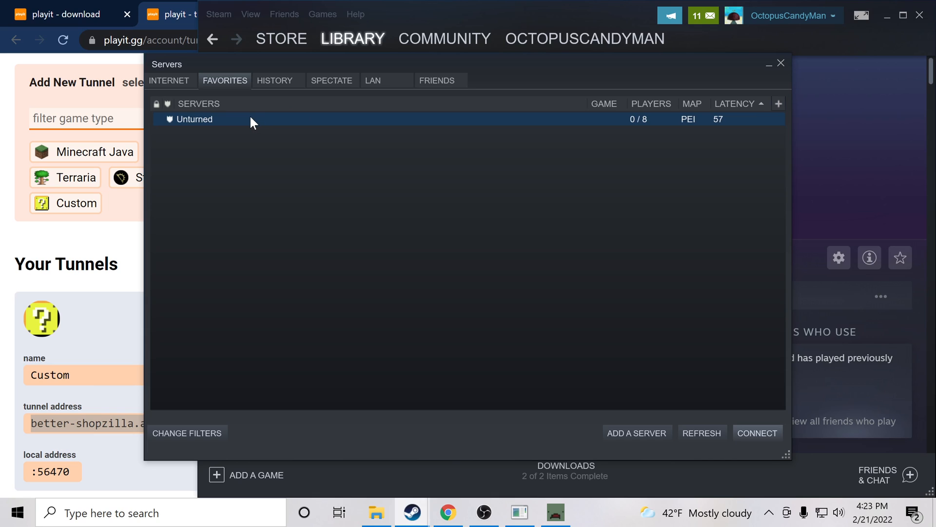
double_click(194, 119)
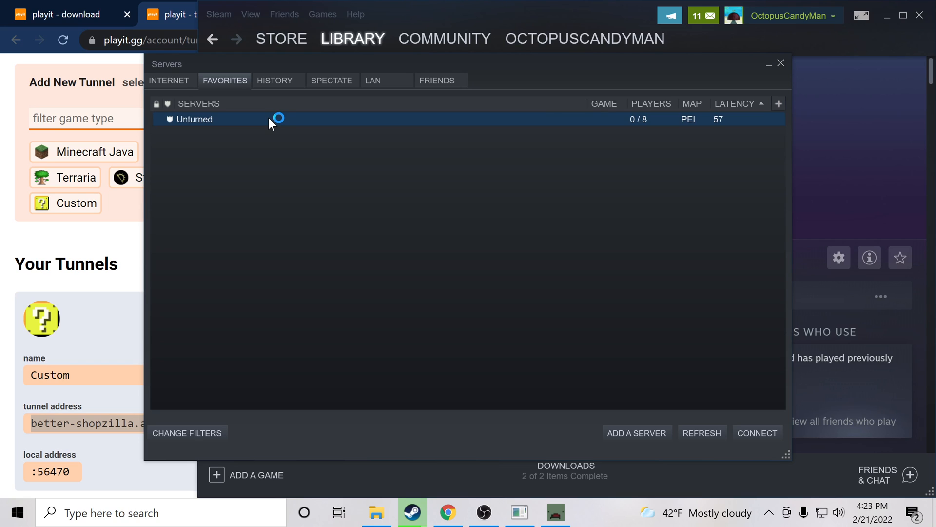
Join the PEI server, punch a tree to test play, then exit via the pause menu
click(756, 433)
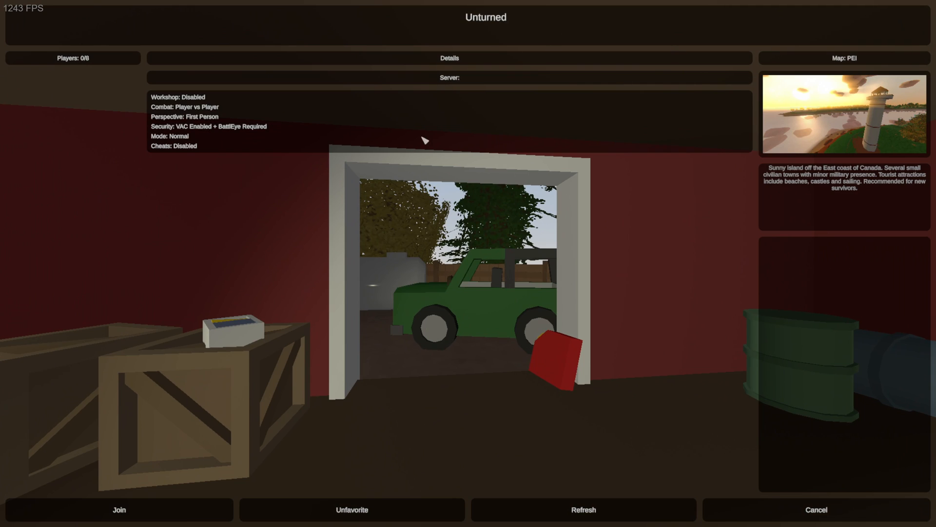
click(118, 509)
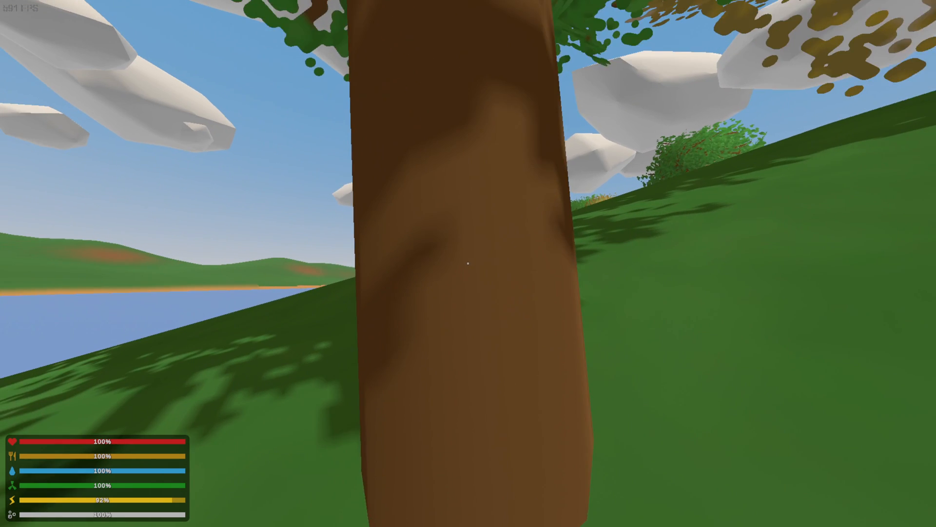
click(468, 263)
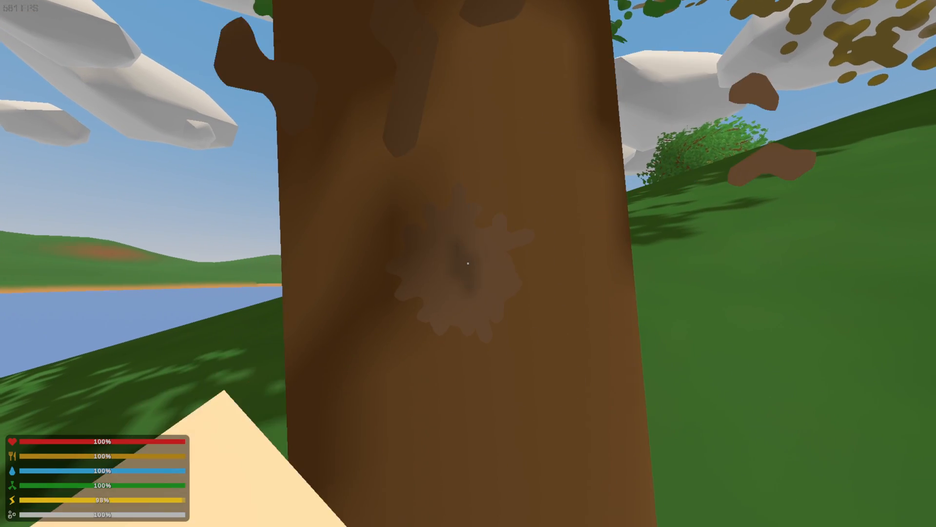
key(Escape)
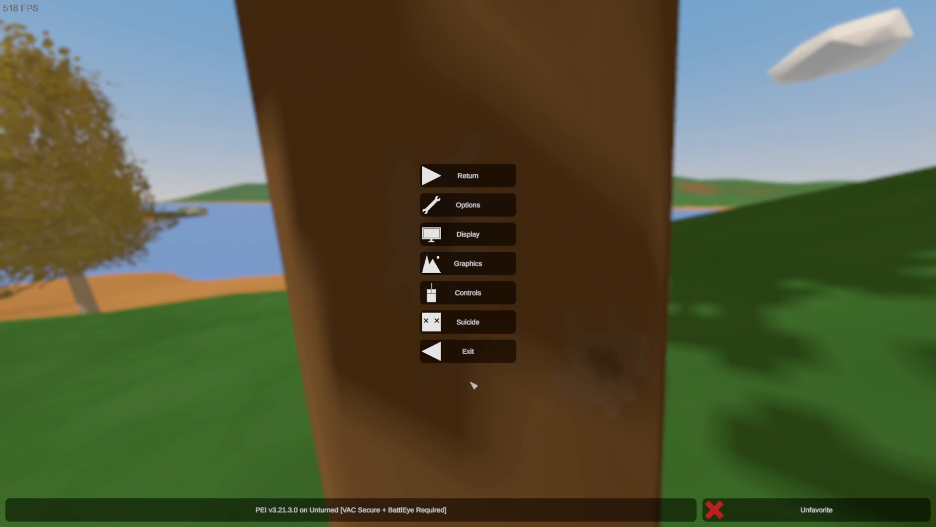
click(468, 351)
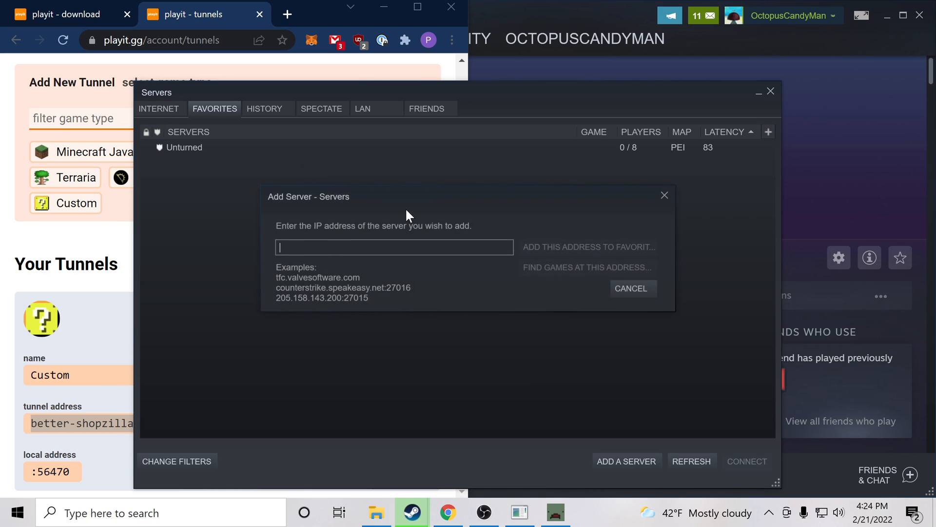
Enter better-shopzilla.at.playit.gg:56470 and add it to favorites again
text(better-shopzilla.at.playit.gg:56470)
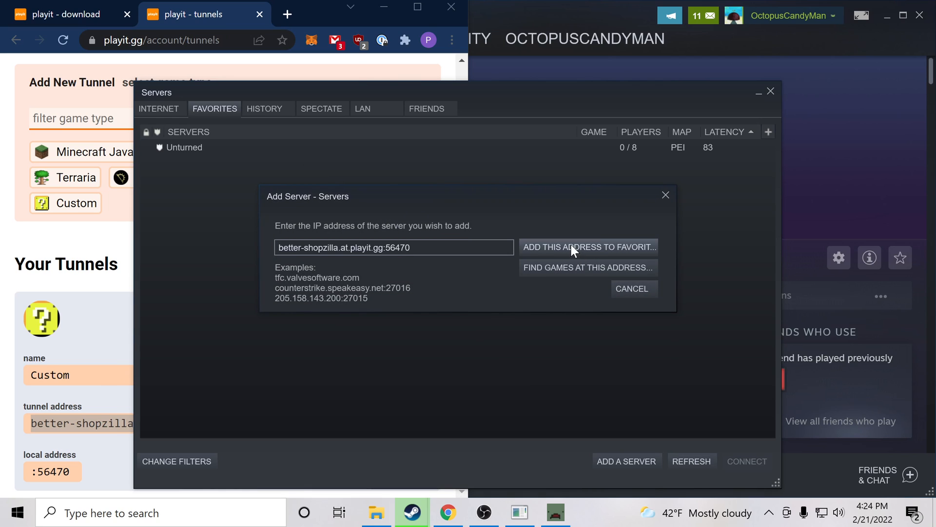
click(587, 247)
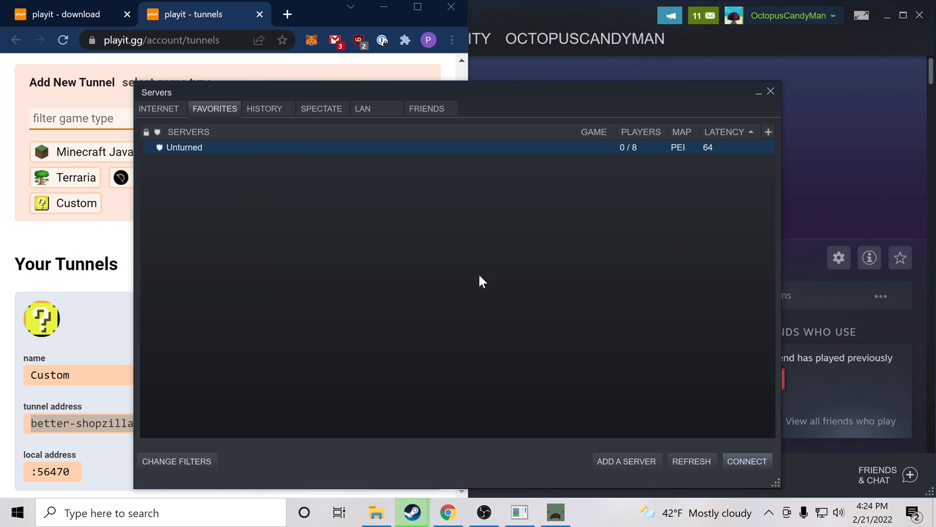
mouse_move(551, 338)
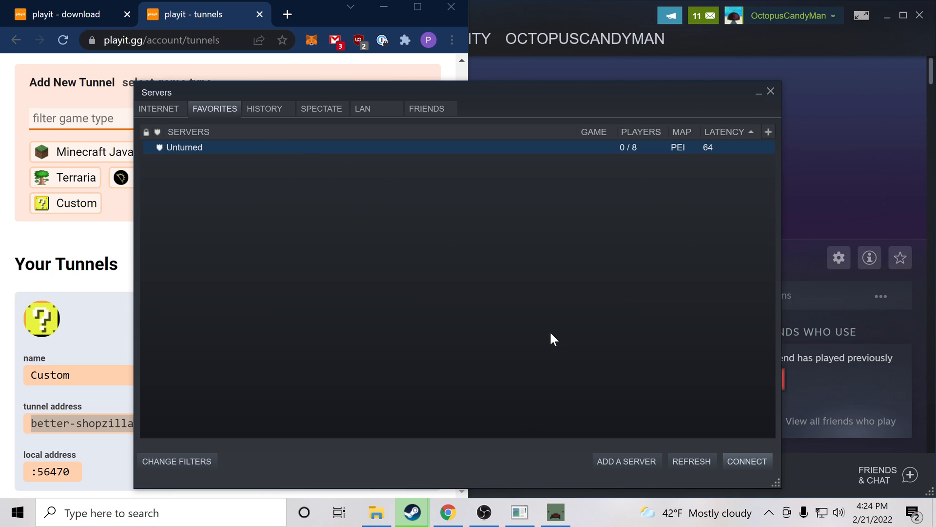
mouse_move(476, 107)
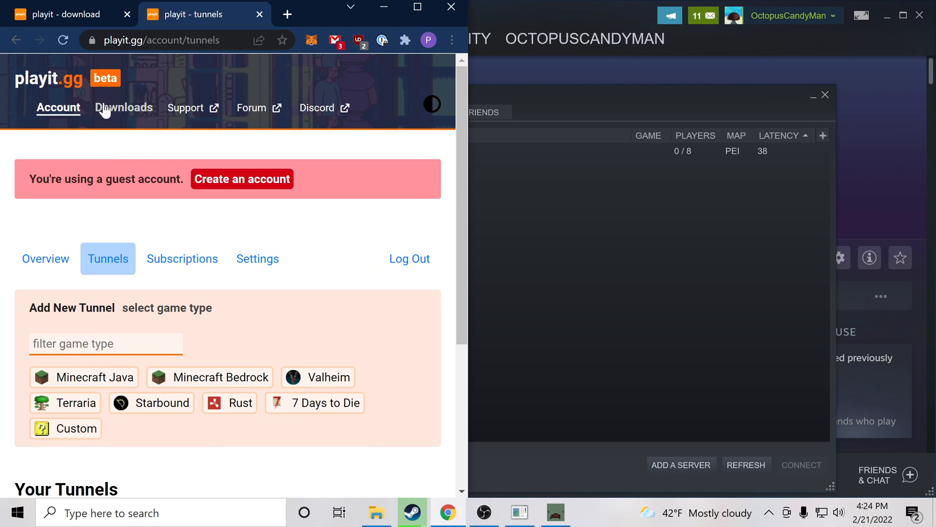
mouse_move(251, 108)
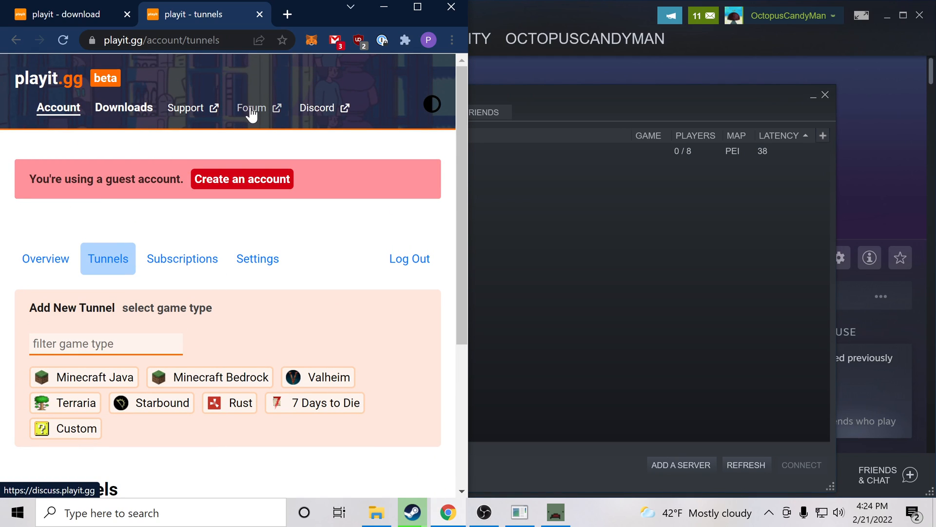
mouse_move(582, 123)
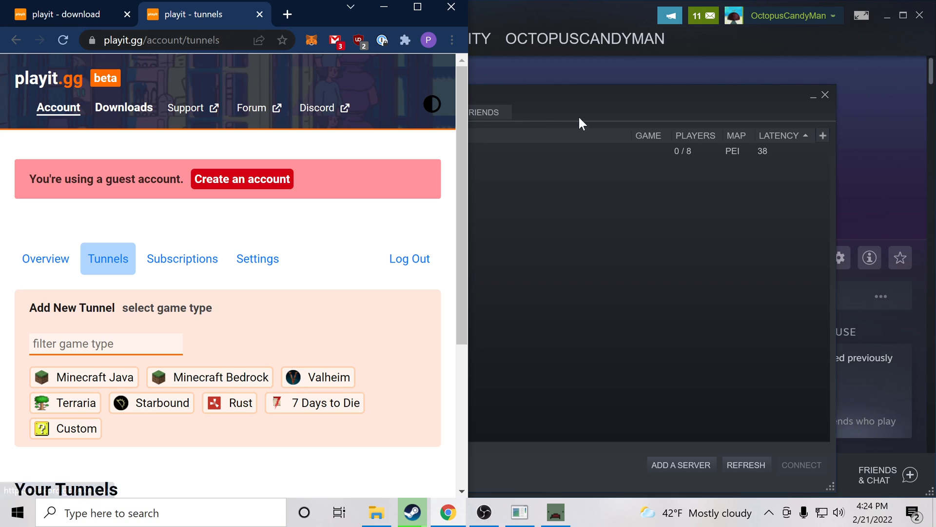